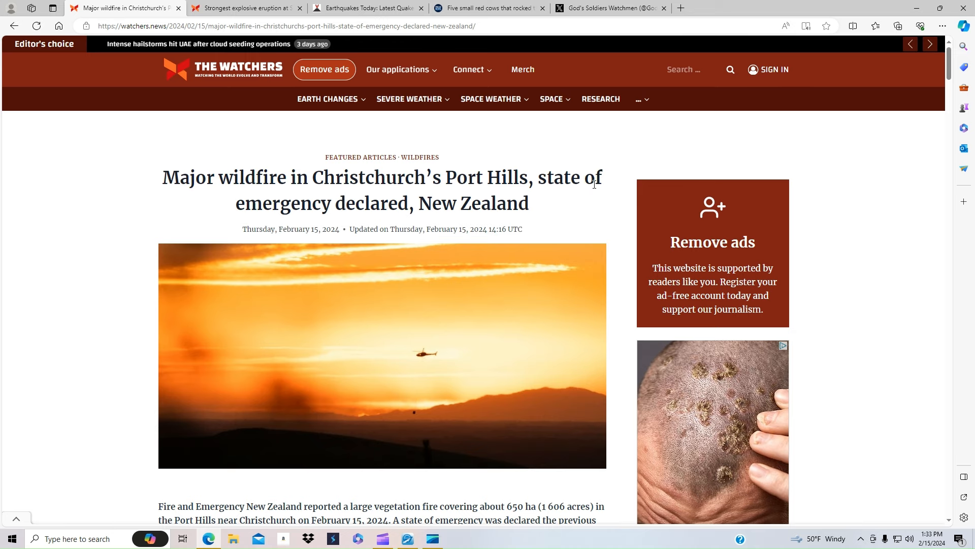
mouse_move(485, 287)
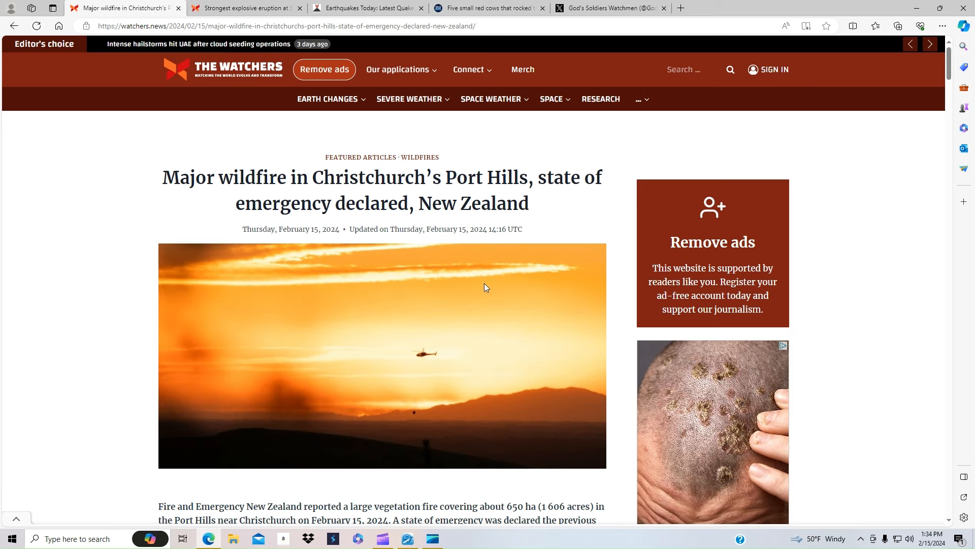
Read down through the first Watchers article currently open in the tab
scroll(down, 3)
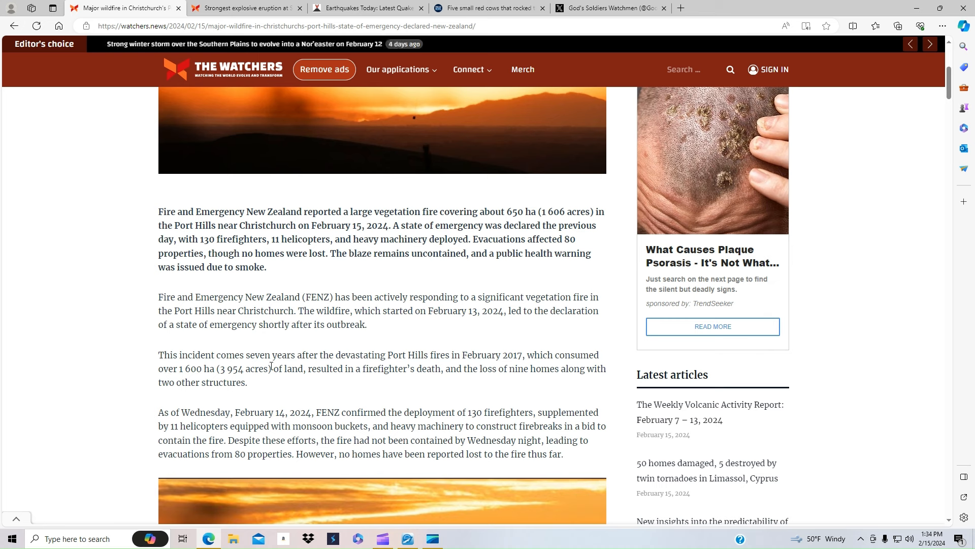
mouse_move(497, 359)
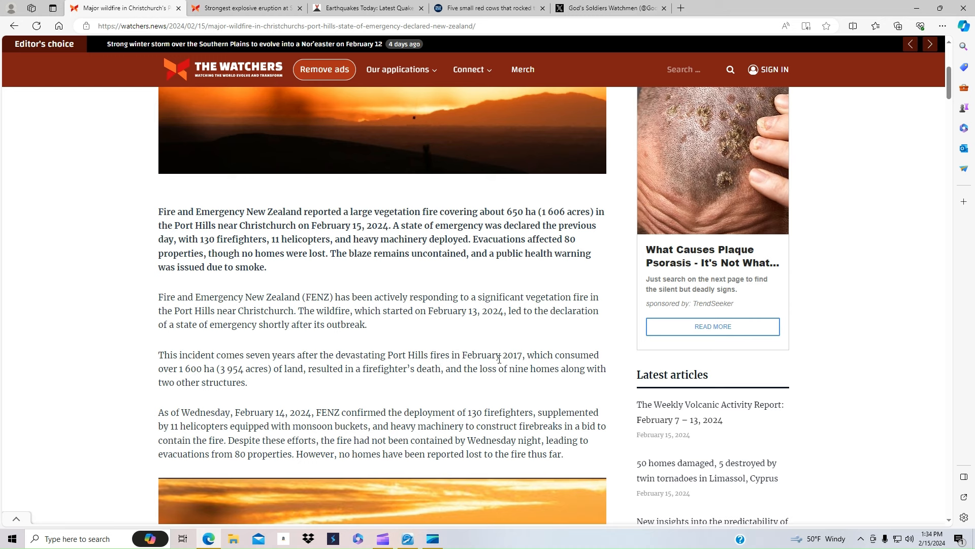
mouse_move(502, 358)
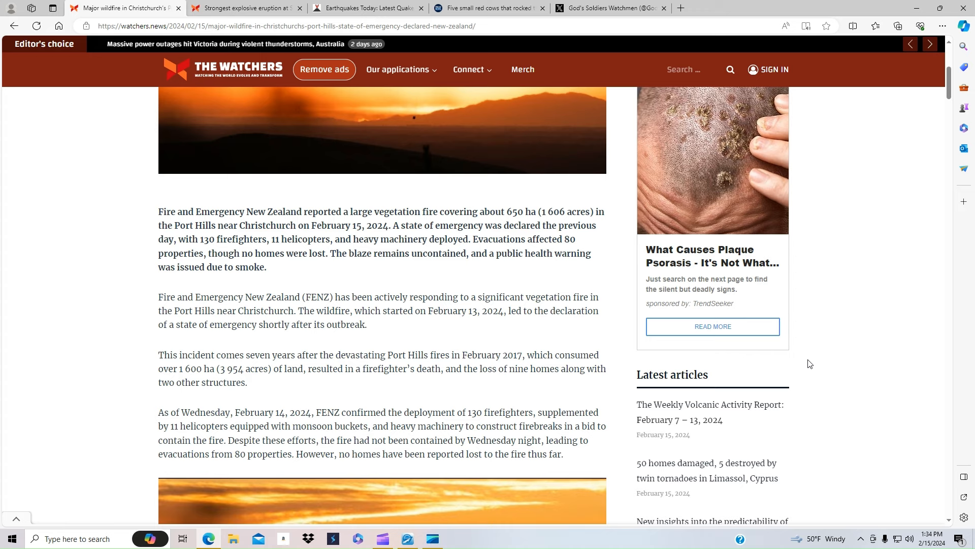
mouse_move(519, 329)
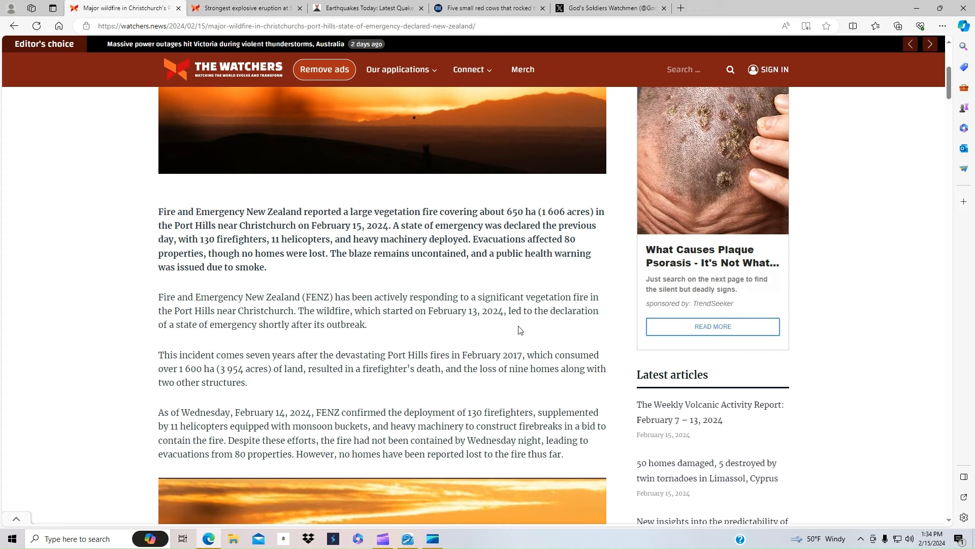
scroll(down, 3)
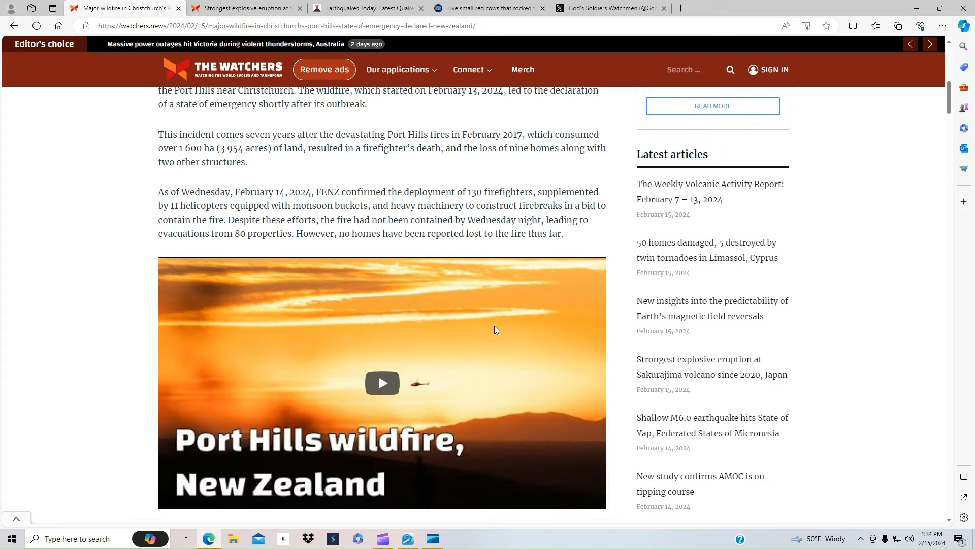
scroll(down, 3)
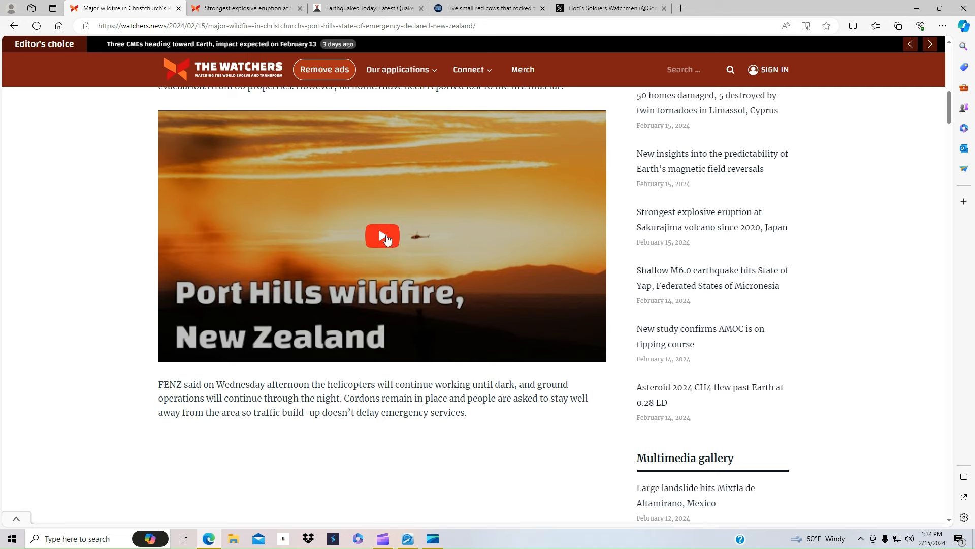
scroll(down, 3)
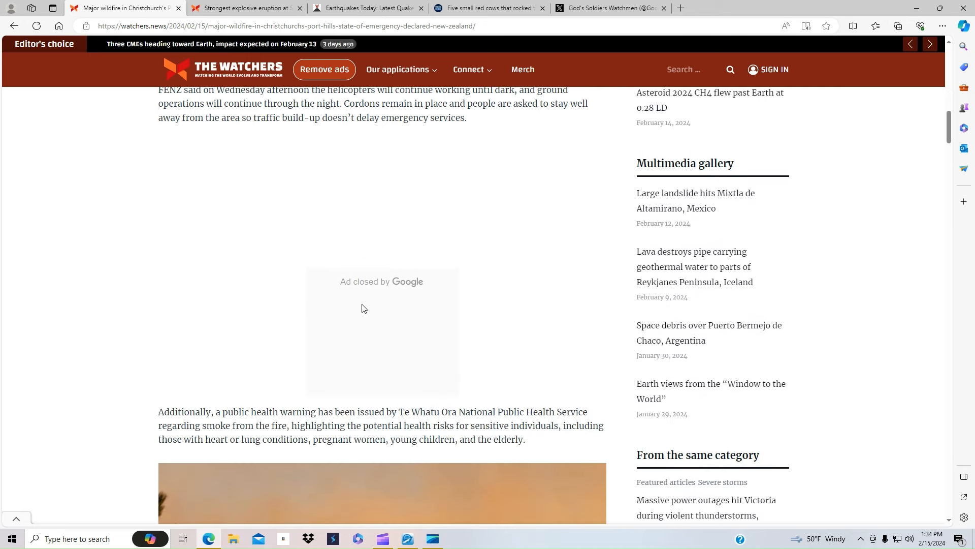
scroll(down, 3)
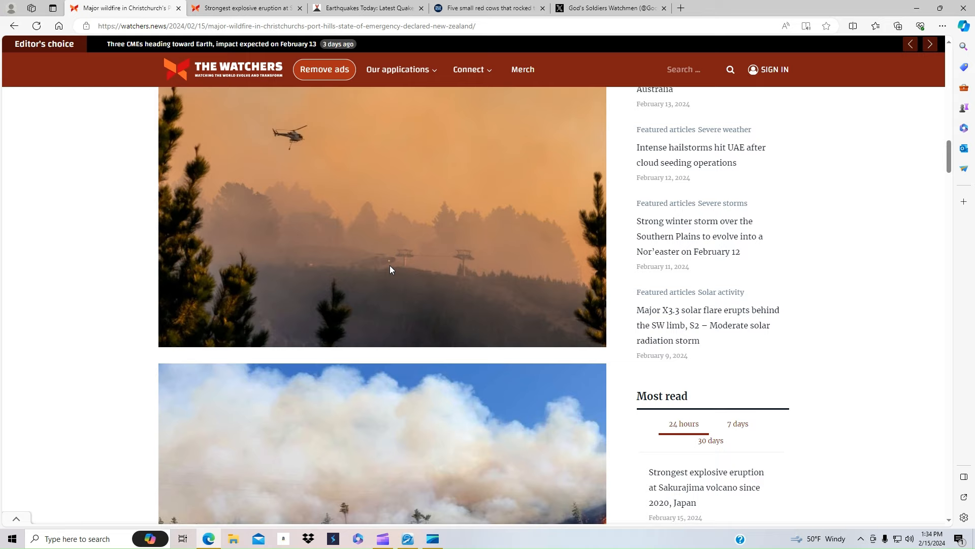
scroll(down, 3)
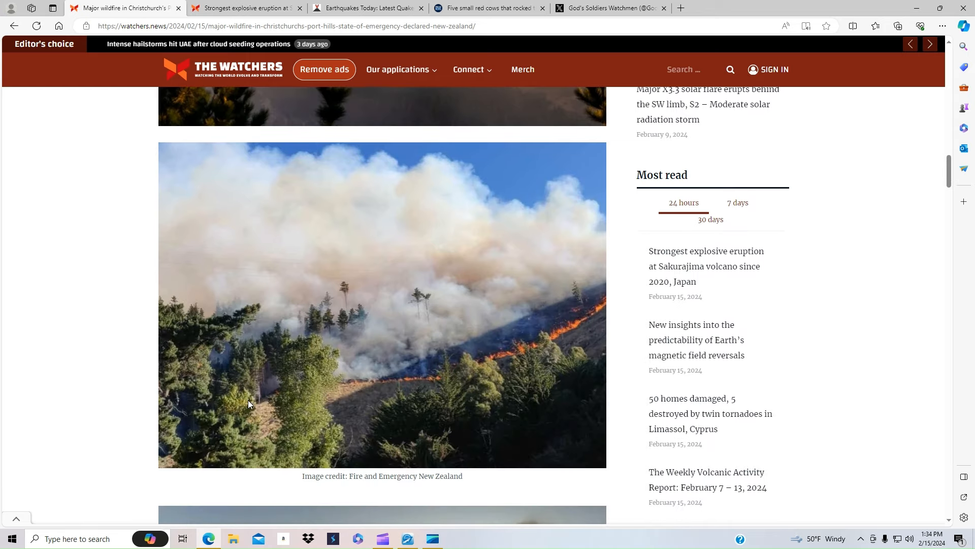
scroll(down, 3)
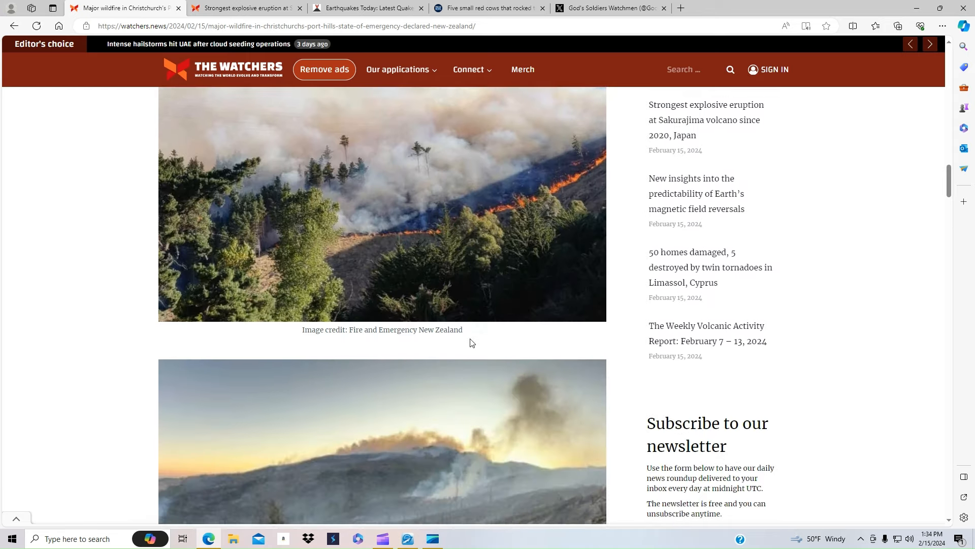
scroll(down, 3)
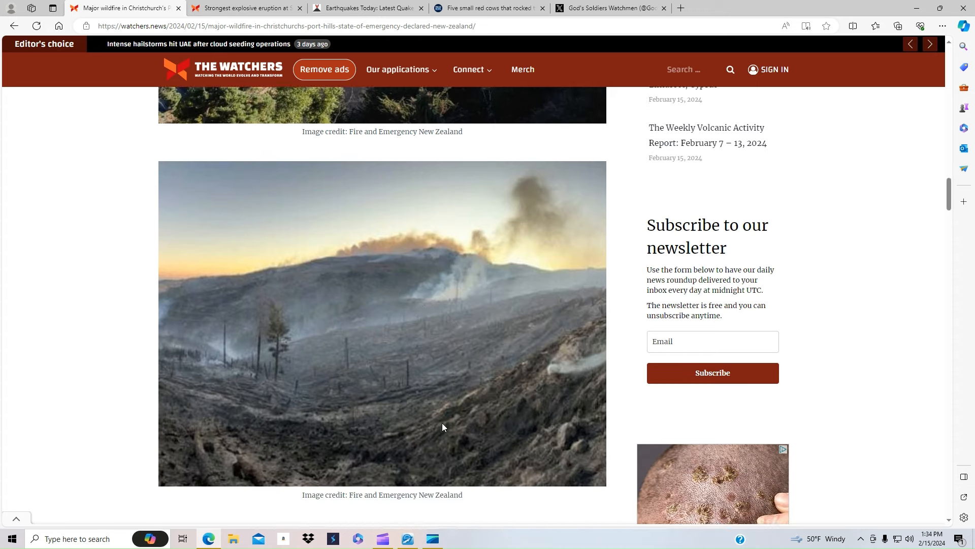
scroll(down, 3)
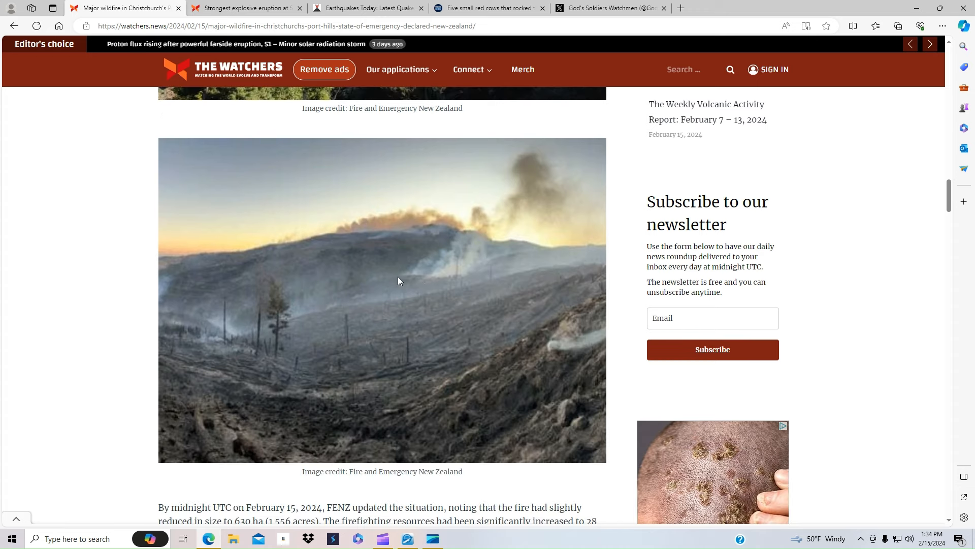
scroll(down, 3)
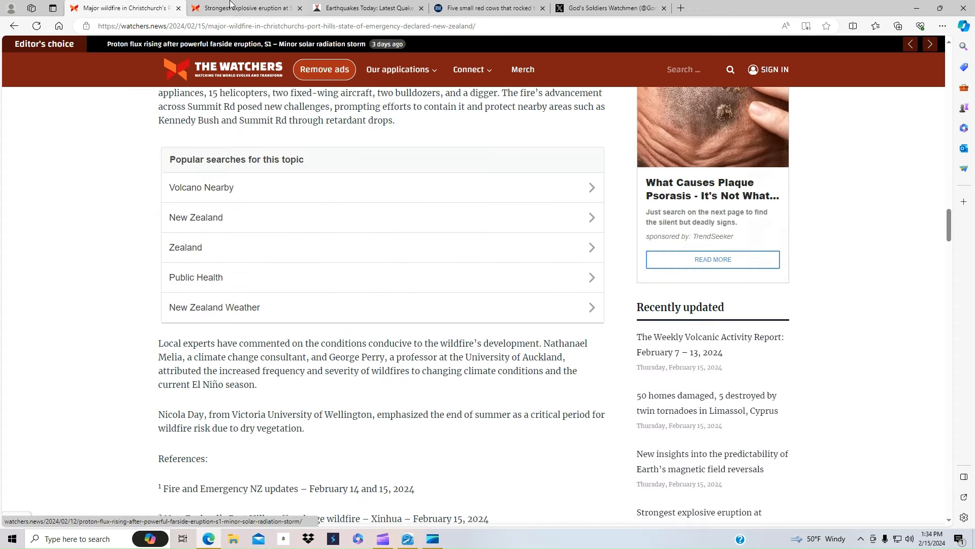
Switch to the Sakurajima eruption article, read down to its references, and return toward the headline
click(250, 8)
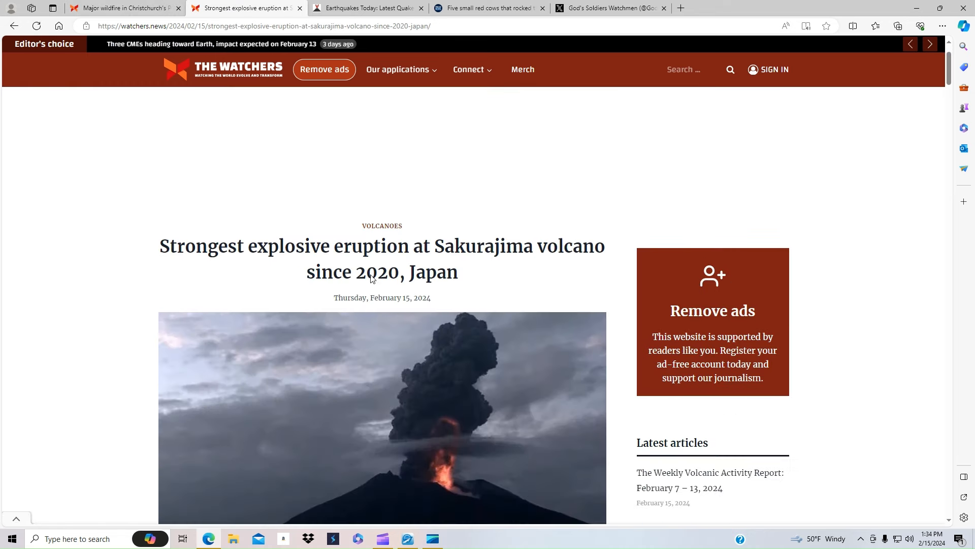
scroll(down, 3)
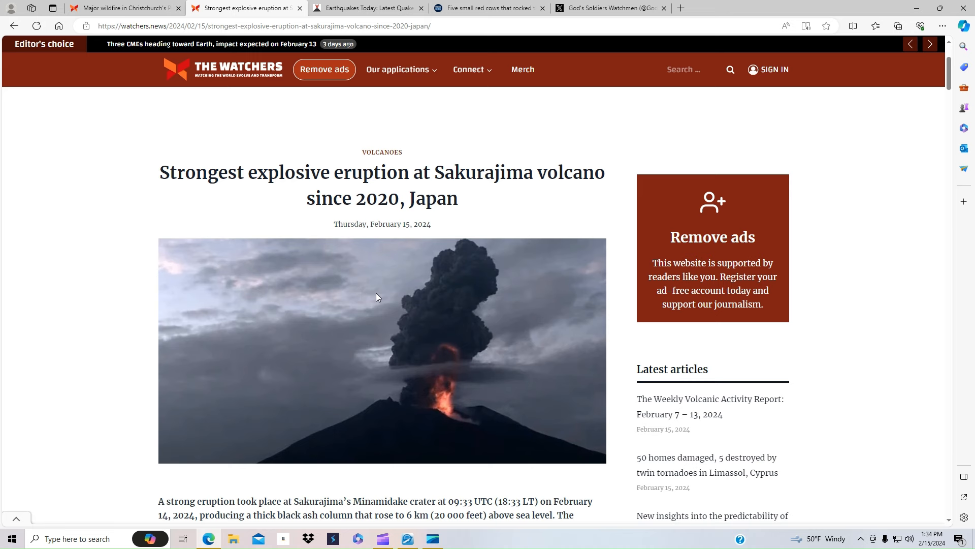
scroll(down, 3)
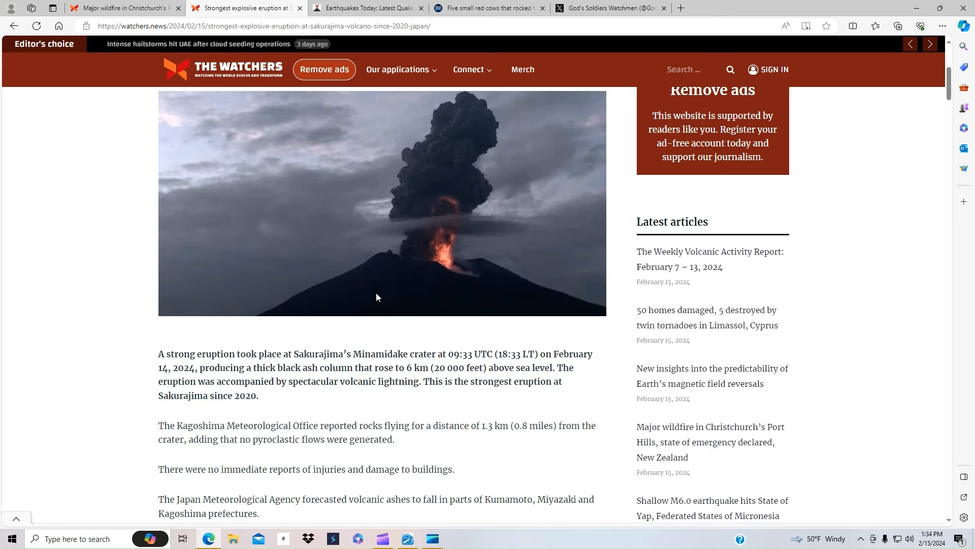
mouse_move(478, 380)
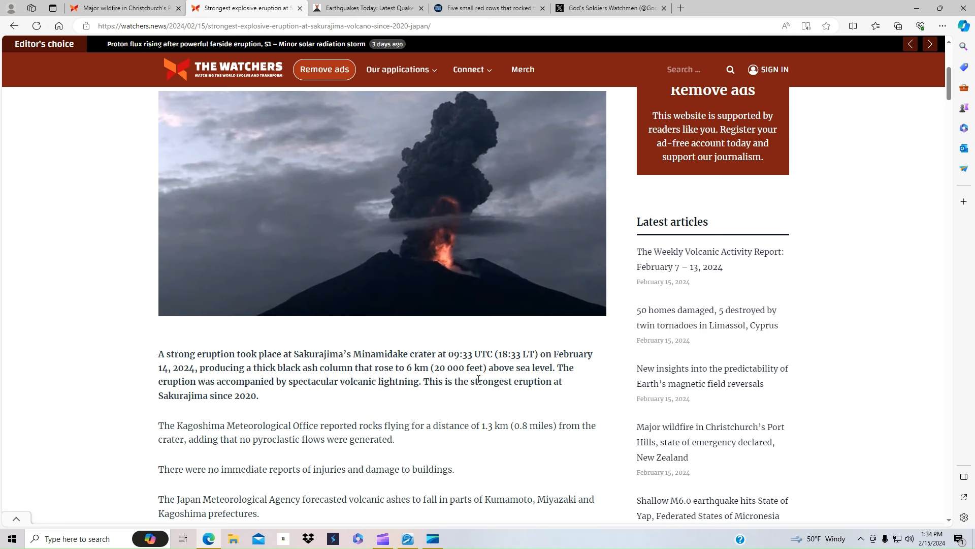
mouse_move(78, 524)
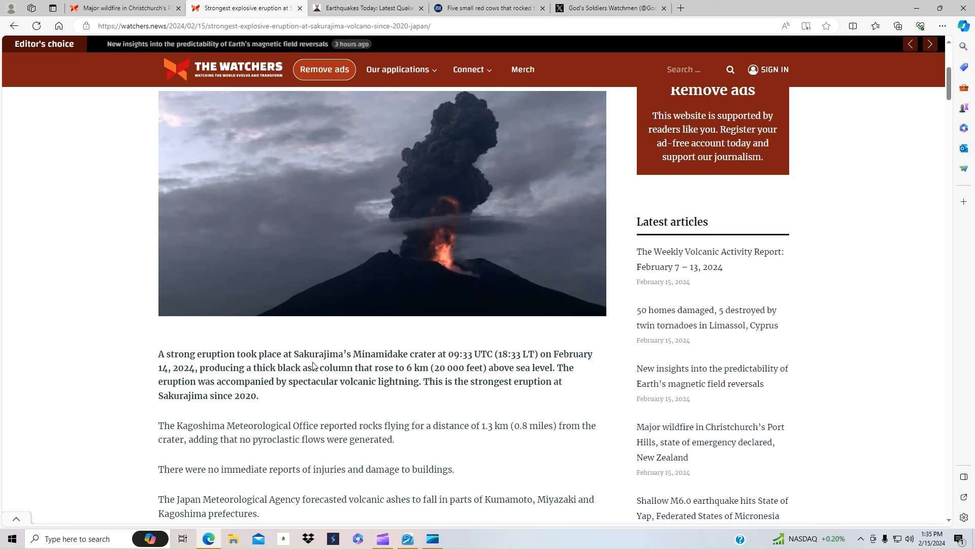
scroll(down, 3)
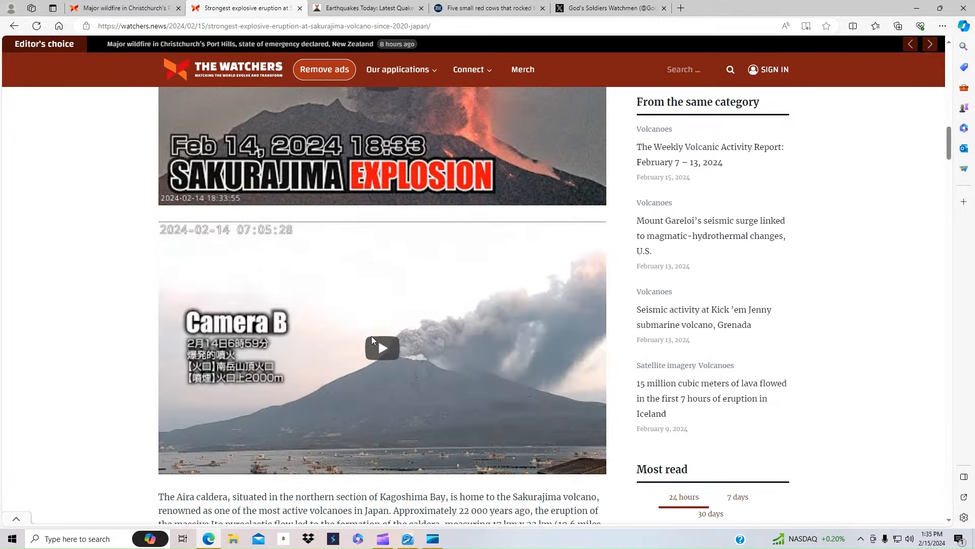
scroll(down, 3)
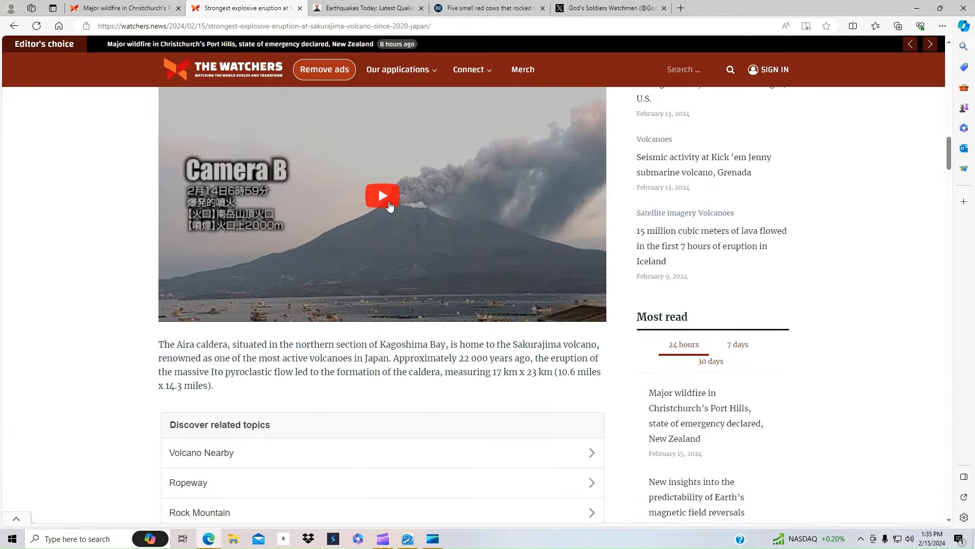
scroll(down, 3)
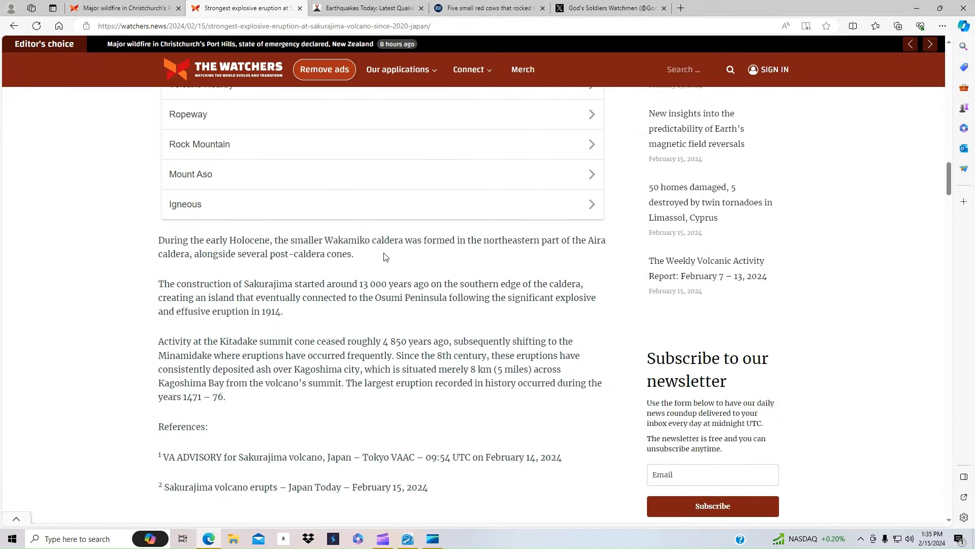
scroll(down, 3)
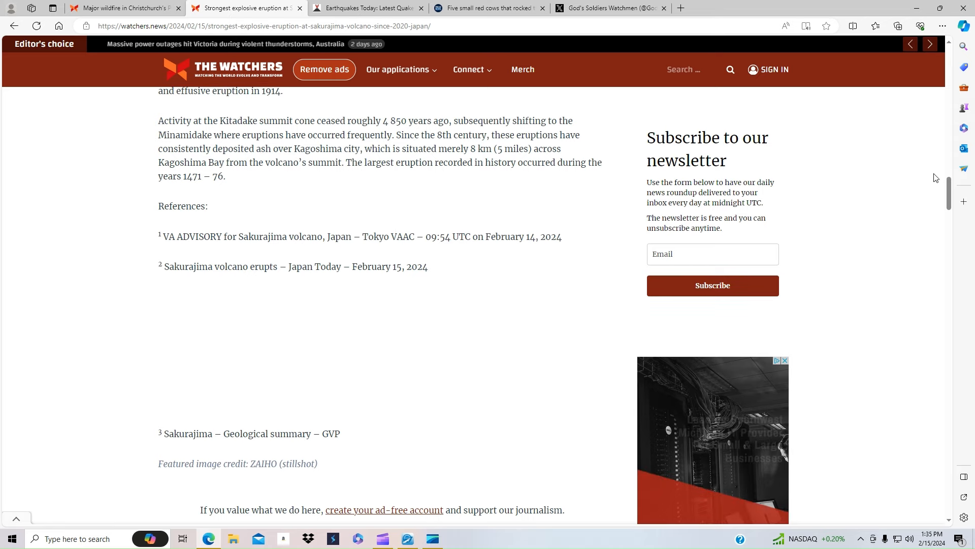
scroll(up, 3)
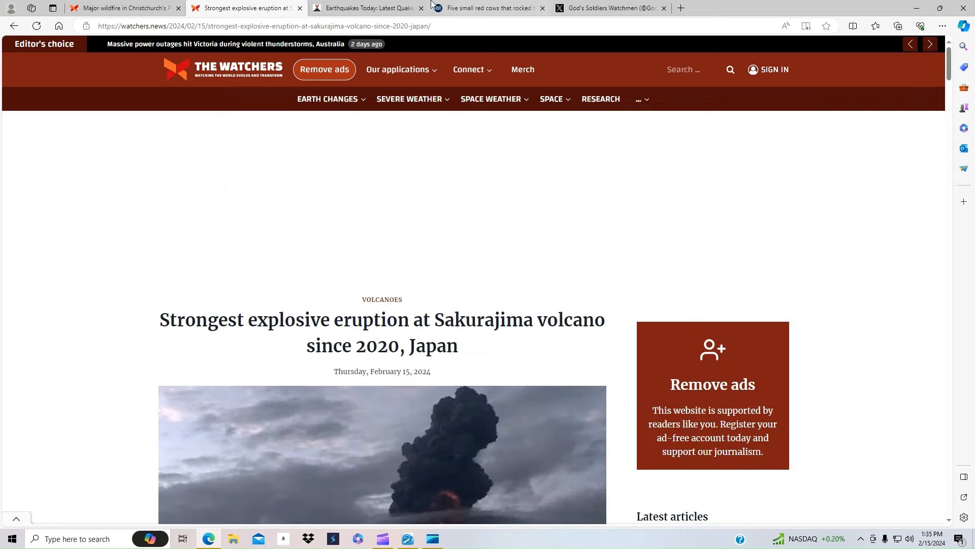
Bring up VolcanoDiscovery's Earthquakes Today list, dismiss the covering ad, and start down the quake entries
click(372, 9)
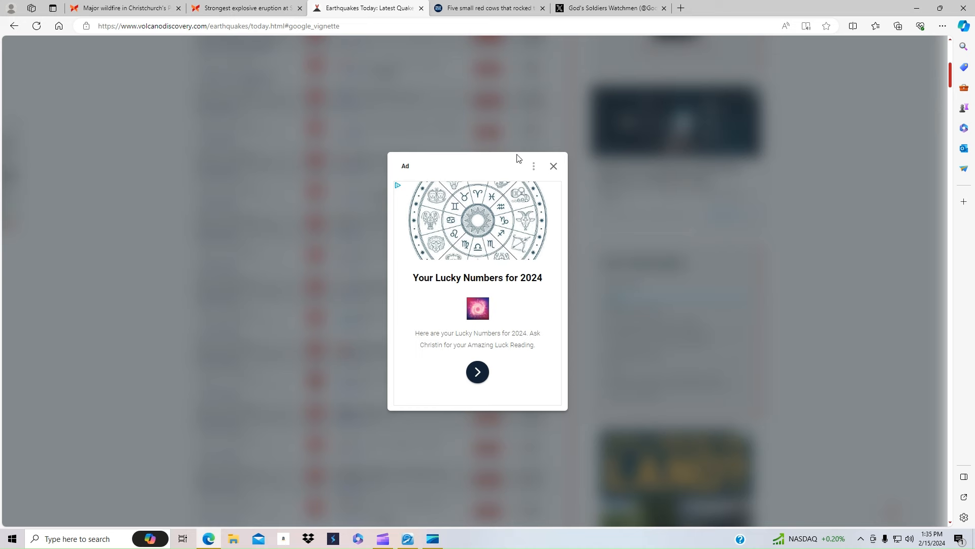
click(554, 167)
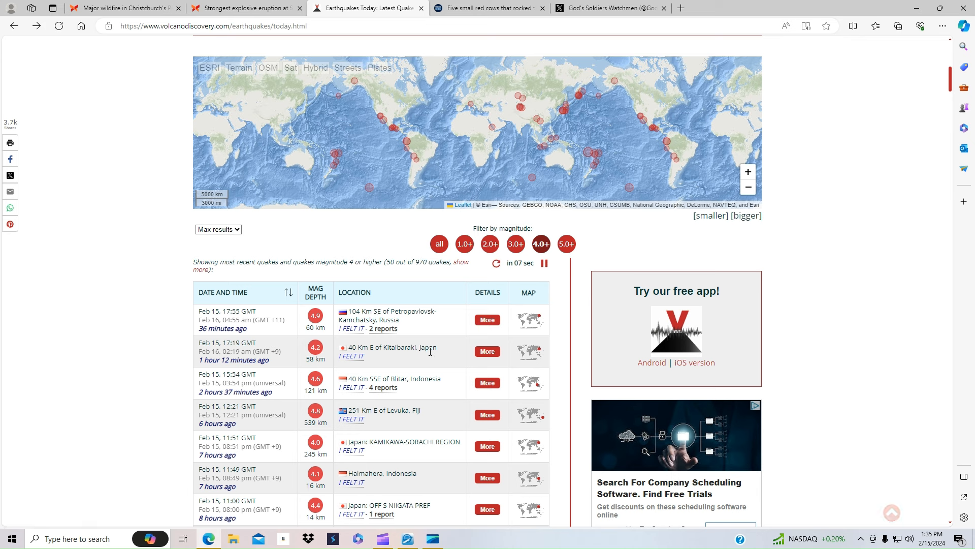
mouse_move(412, 391)
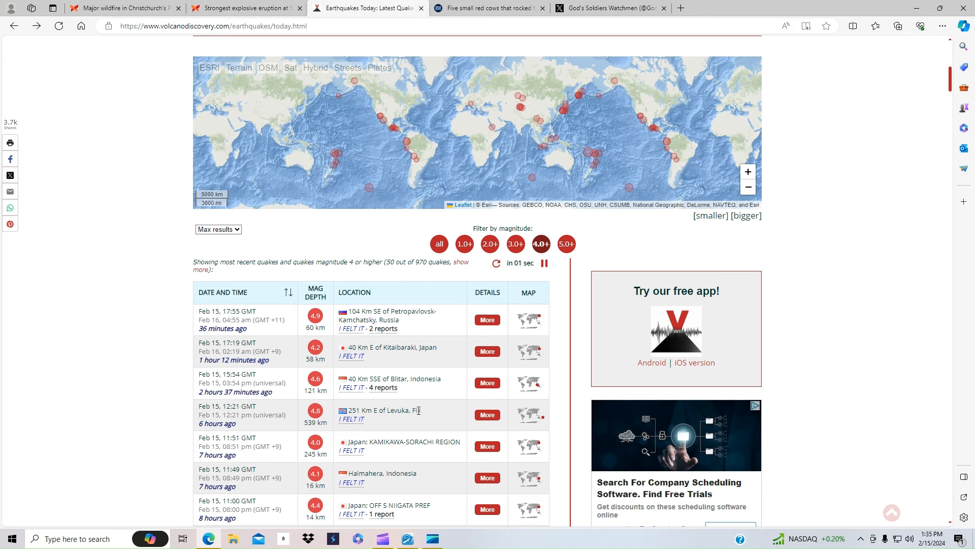
scroll(down, 3)
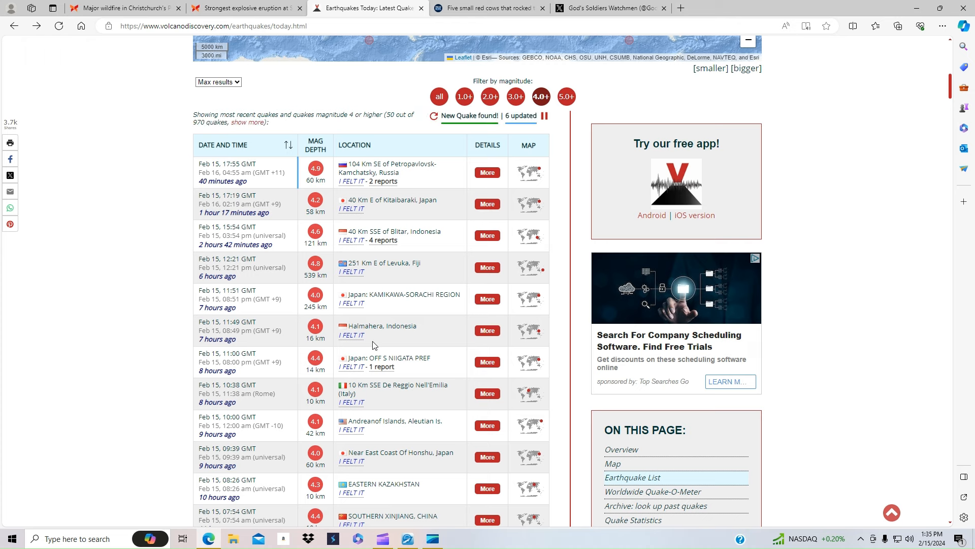
scroll(down, 3)
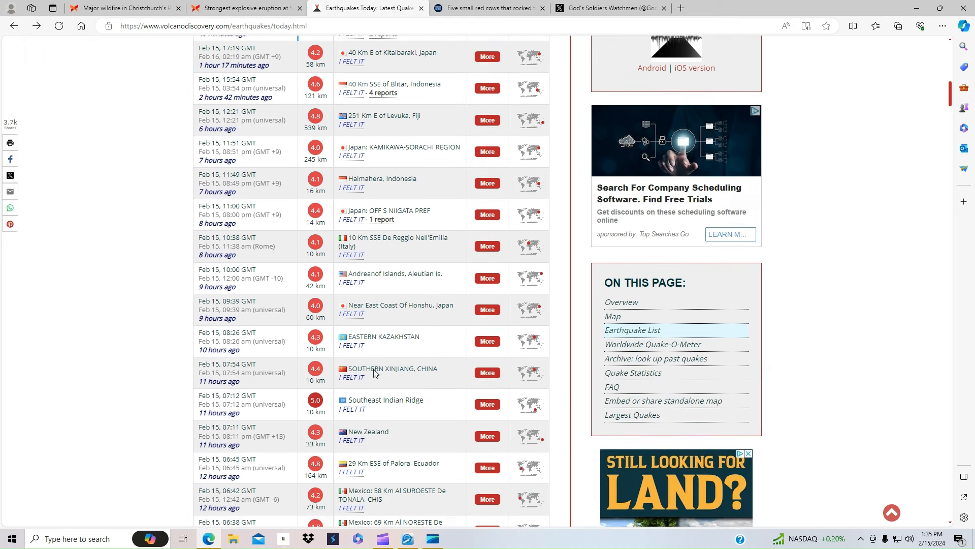
scroll(down, 3)
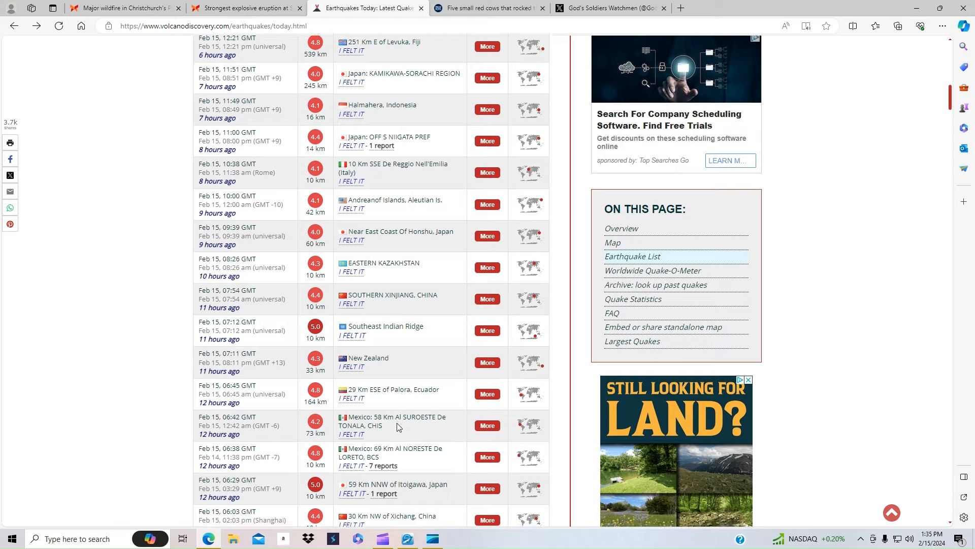
scroll(down, 3)
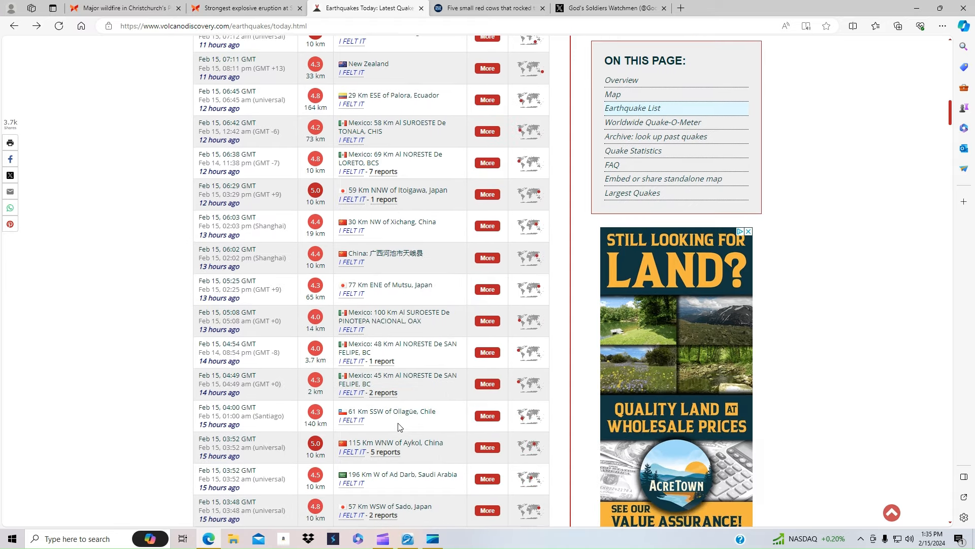
Continue into the February 14 quakes, return to the top, and move to the Five small red cows tab
scroll(down, 3)
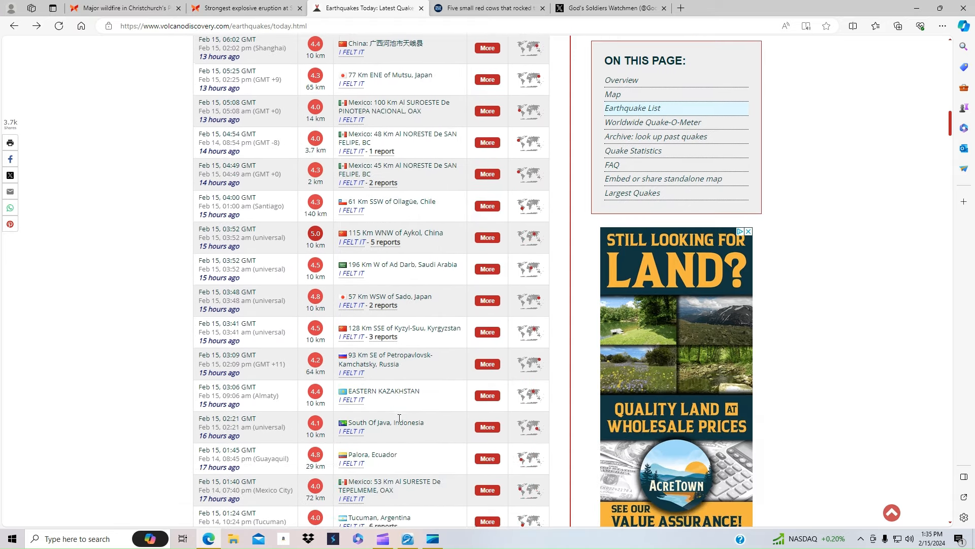
scroll(down, 3)
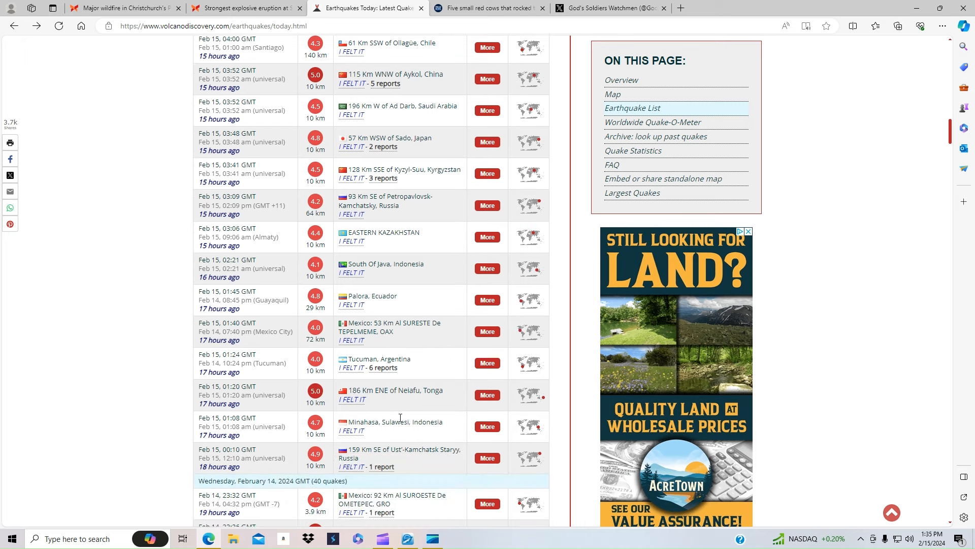
mouse_move(407, 402)
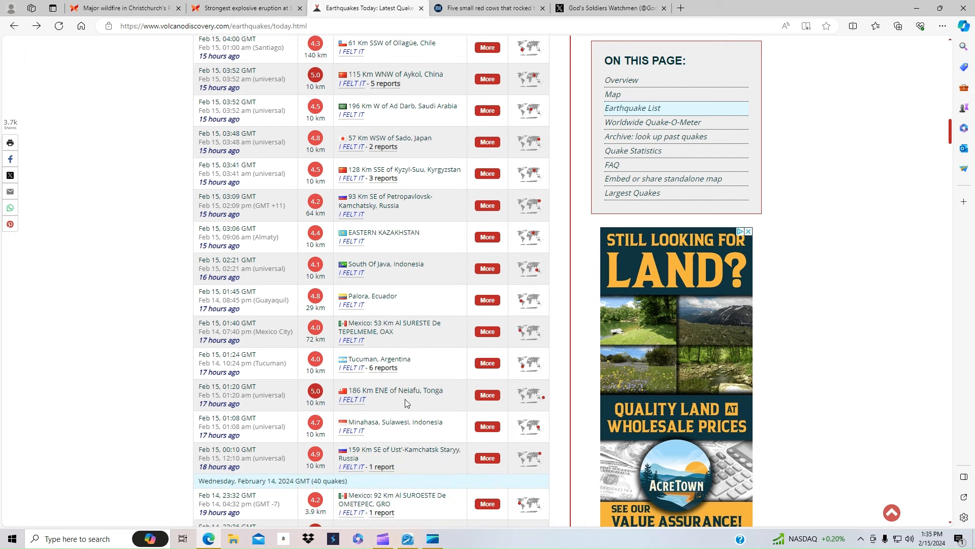
mouse_move(429, 386)
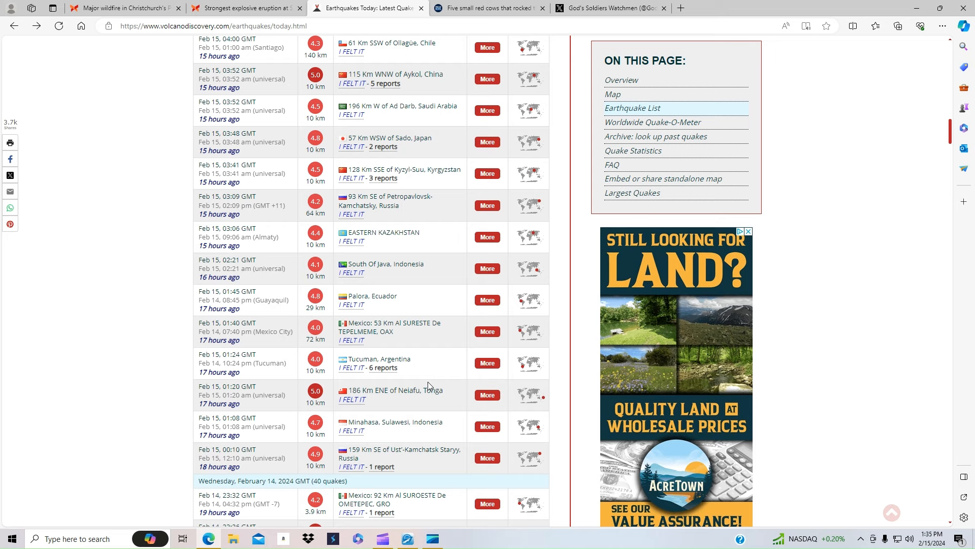
scroll(down, 3)
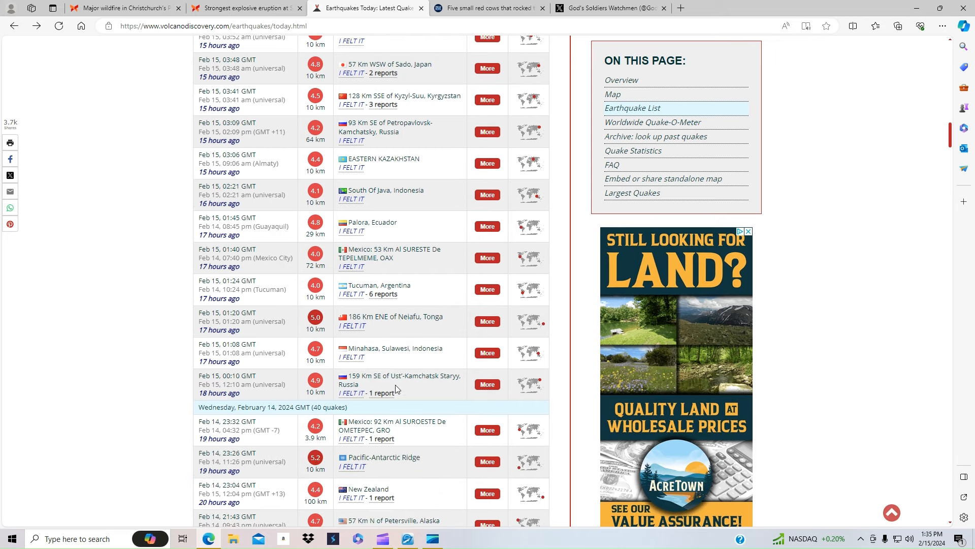
mouse_move(949, 138)
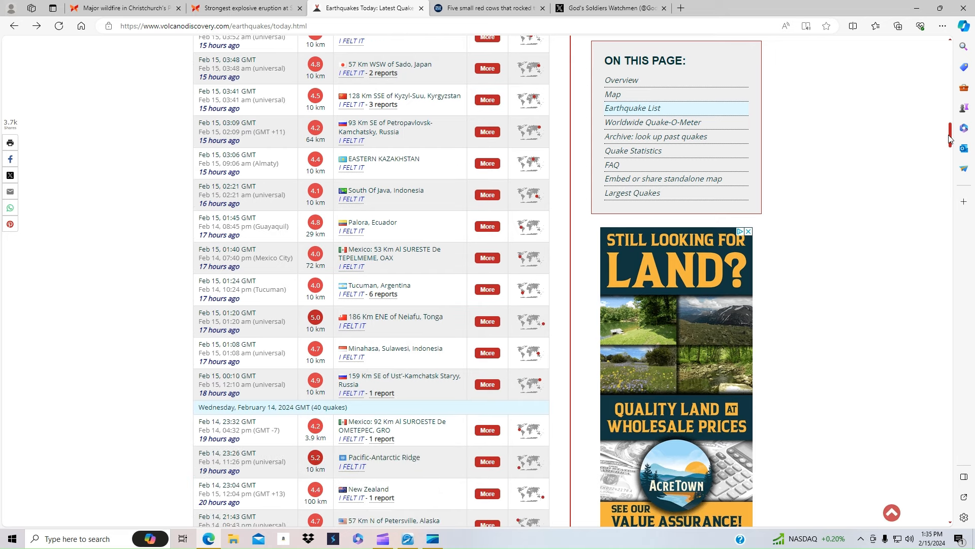
scroll(up, 3)
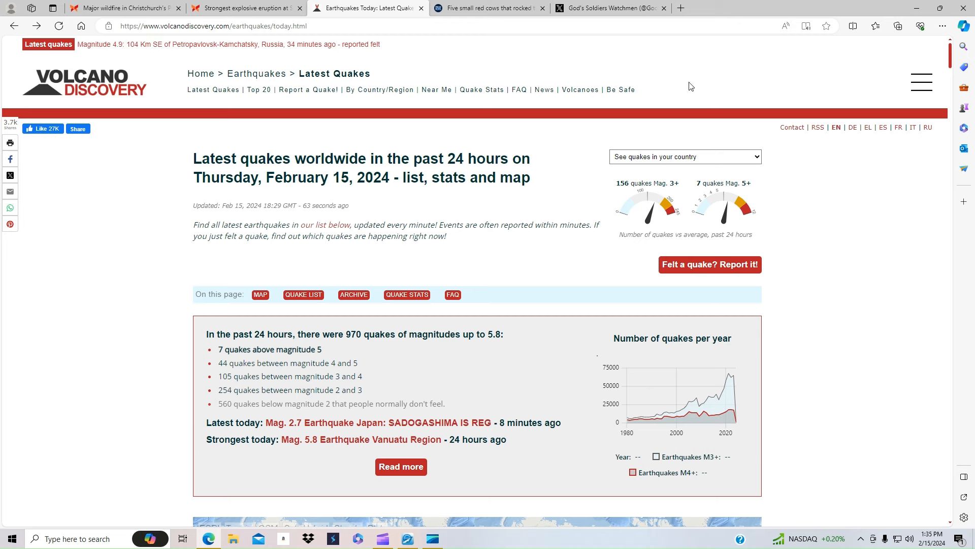
click(502, 8)
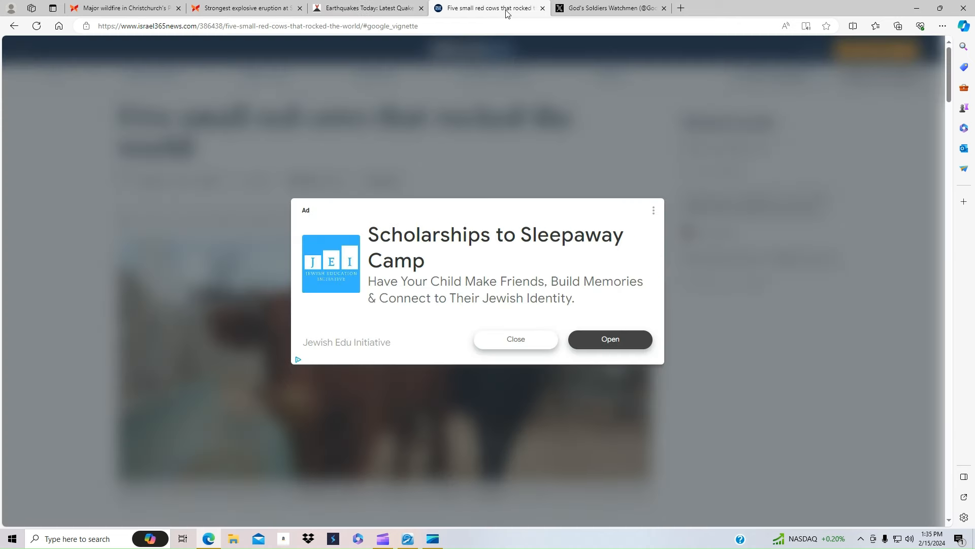
Dismiss the Israel365 News ad overlay and read into the Tenth Red Heifer opening paragraphs
click(516, 340)
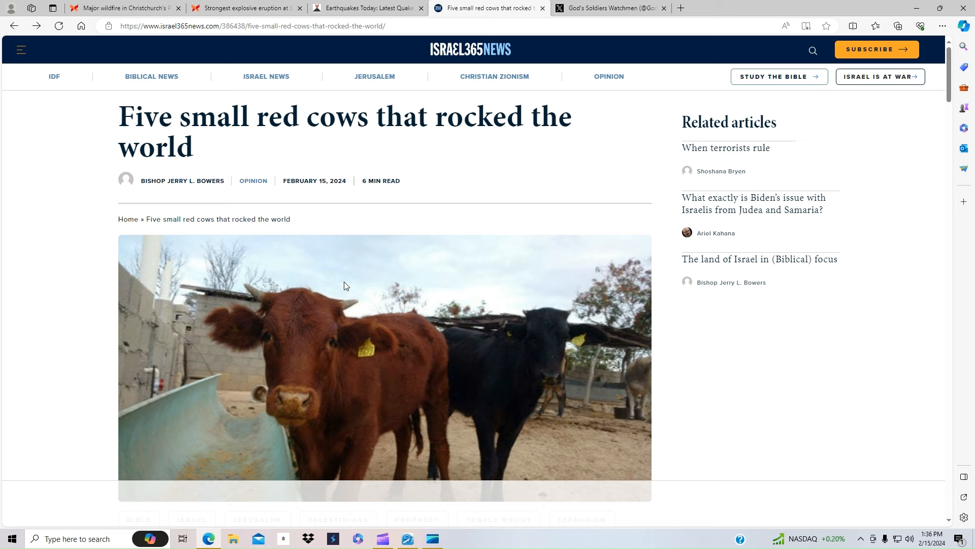
scroll(down, 3)
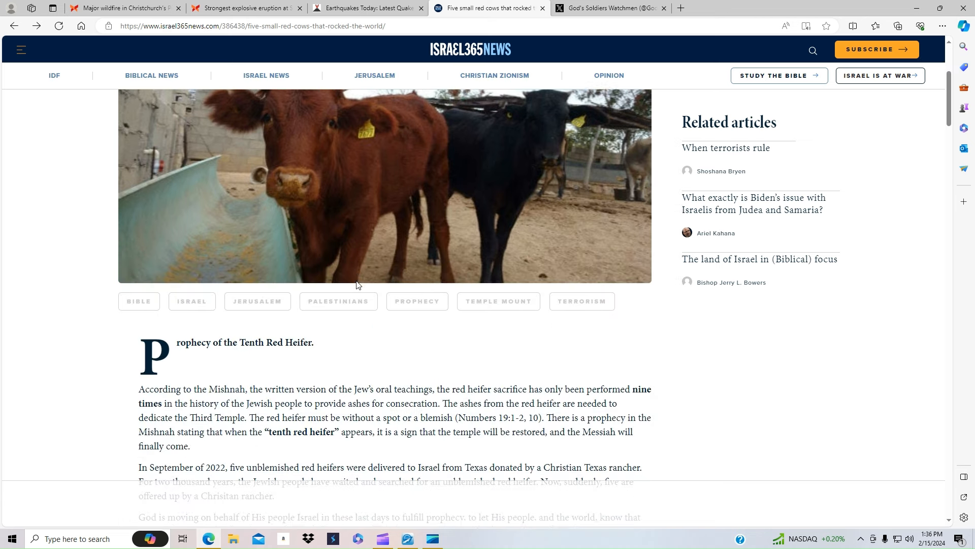
scroll(down, 3)
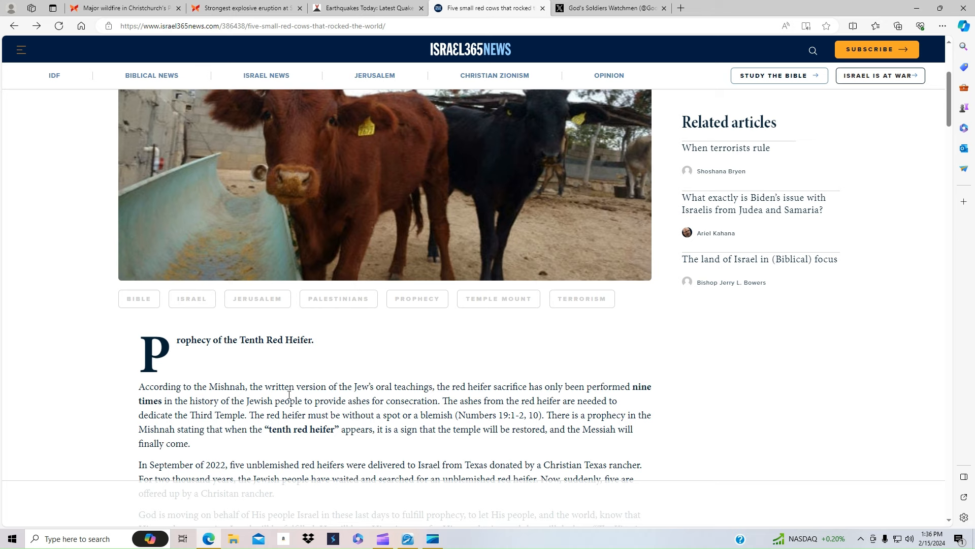
mouse_move(632, 398)
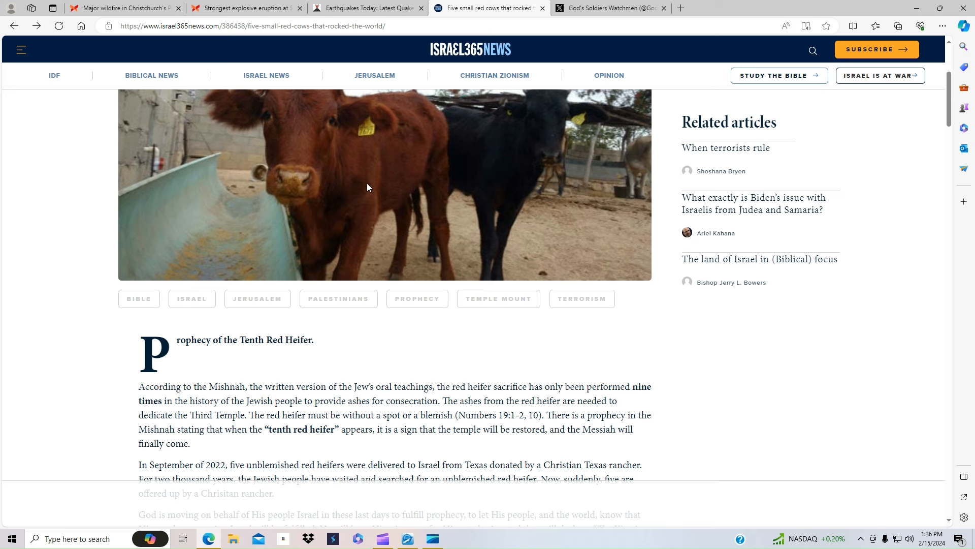
mouse_move(365, 262)
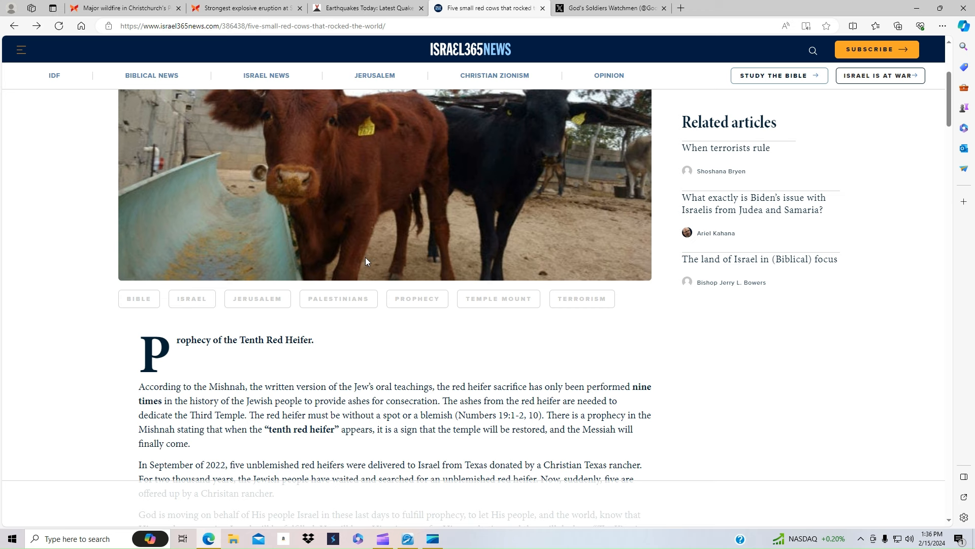
mouse_move(358, 273)
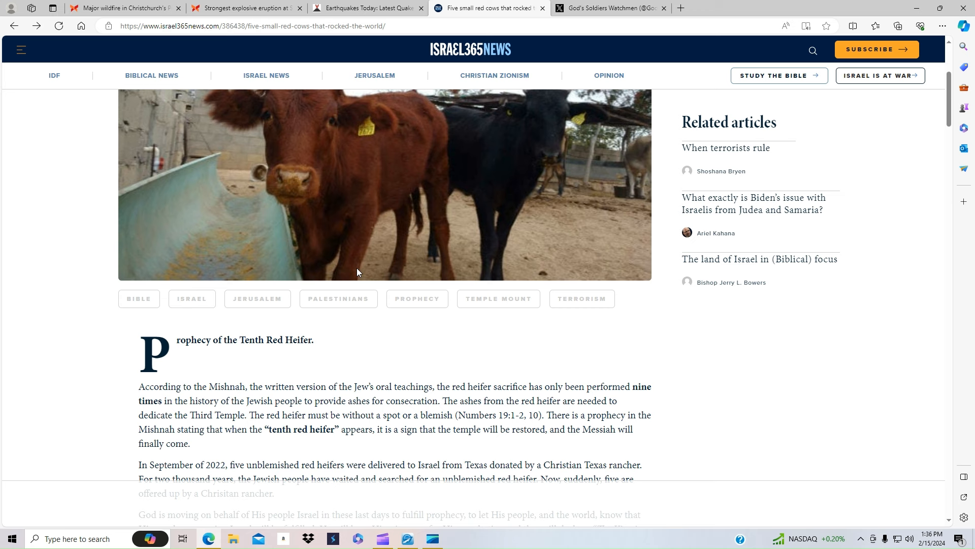
scroll(down, 3)
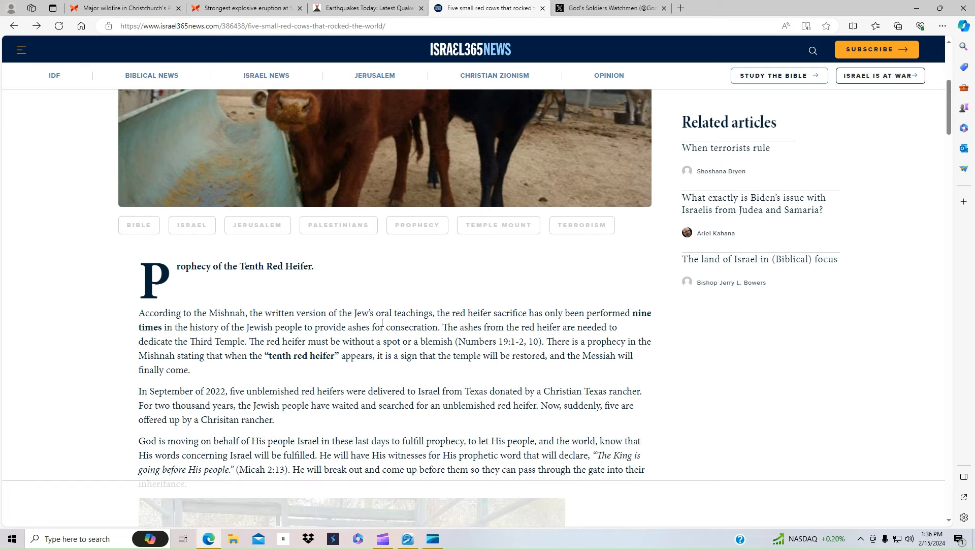
Read past the Temple Mount section, highlighting the Operation Al-Aqsa Flood sentence, on to the Third Temple prophecies
scroll(down, 3)
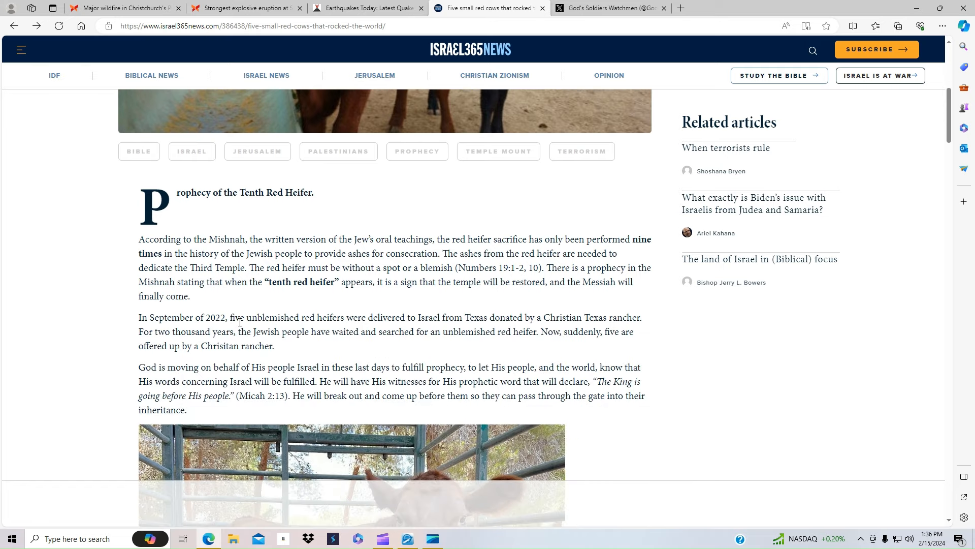
mouse_move(397, 320)
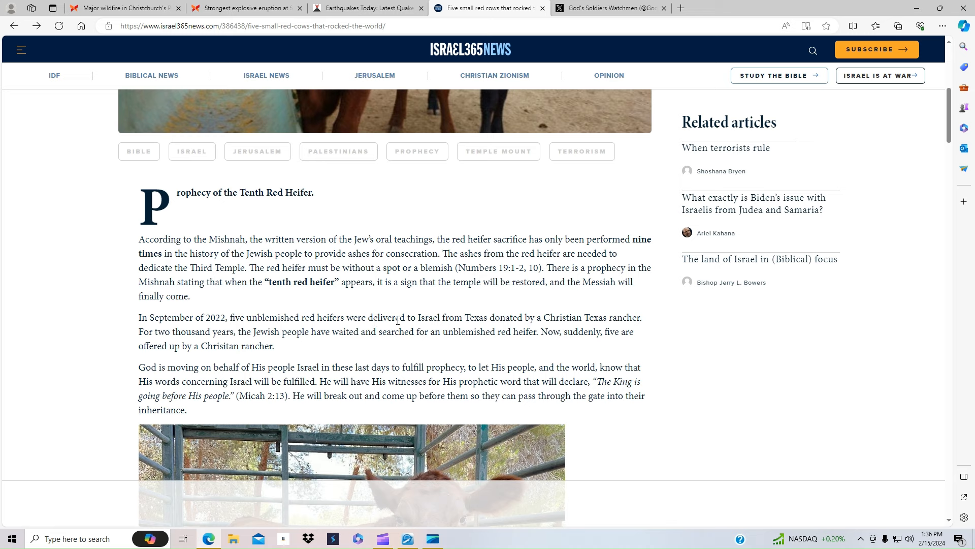
mouse_move(537, 324)
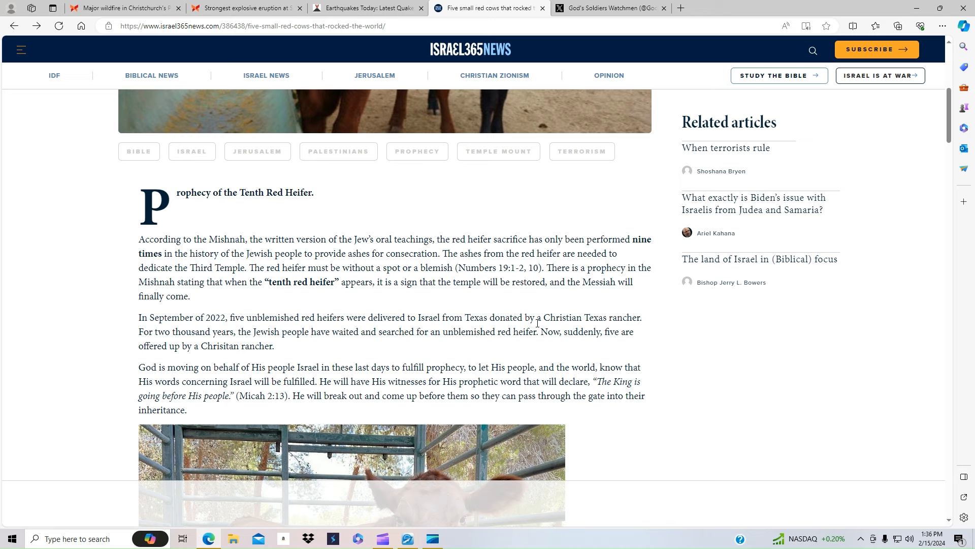
mouse_move(638, 321)
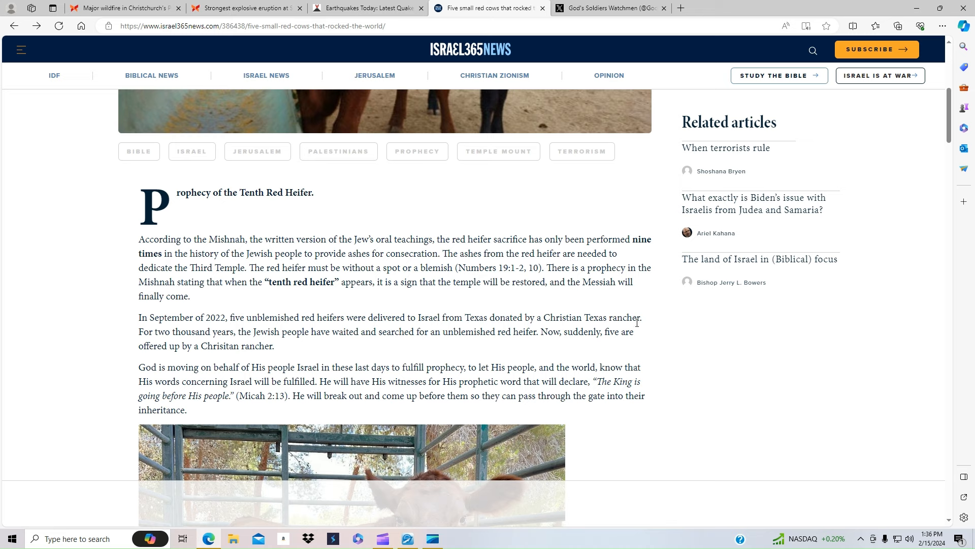
scroll(down, 3)
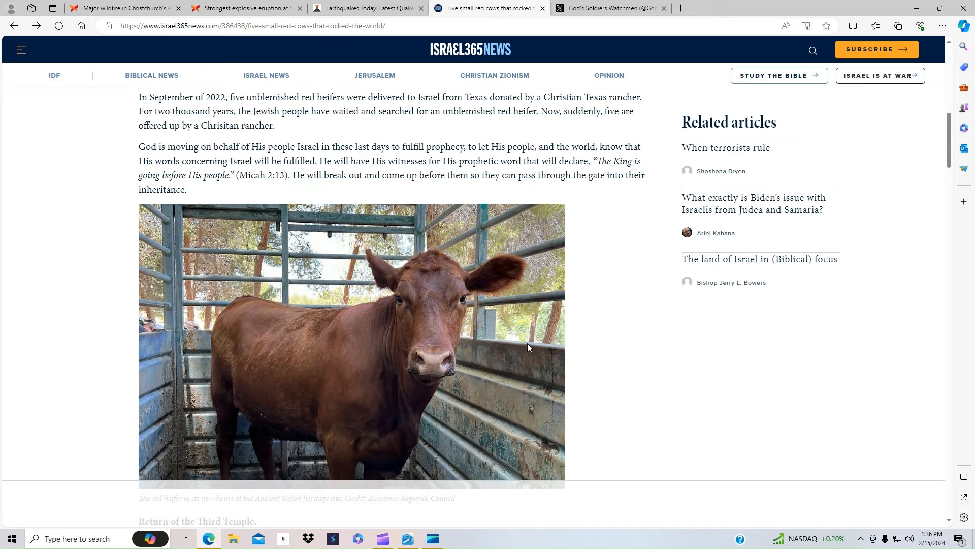
scroll(down, 3)
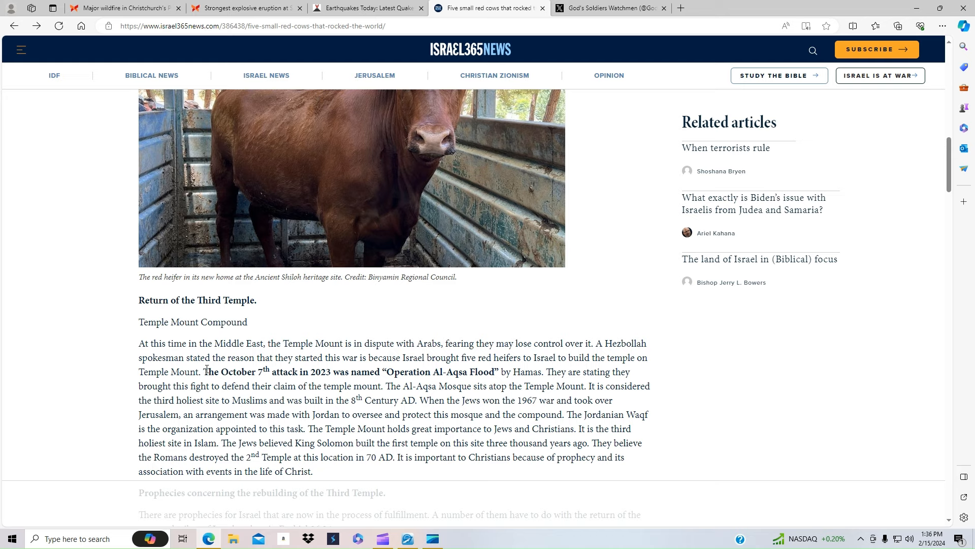
drag(204, 372, 446, 386)
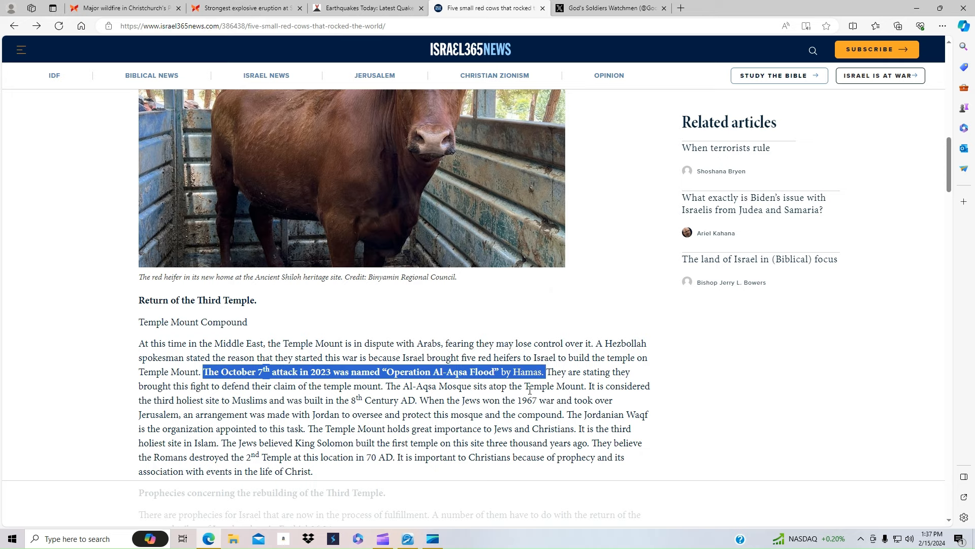
scroll(down, 3)
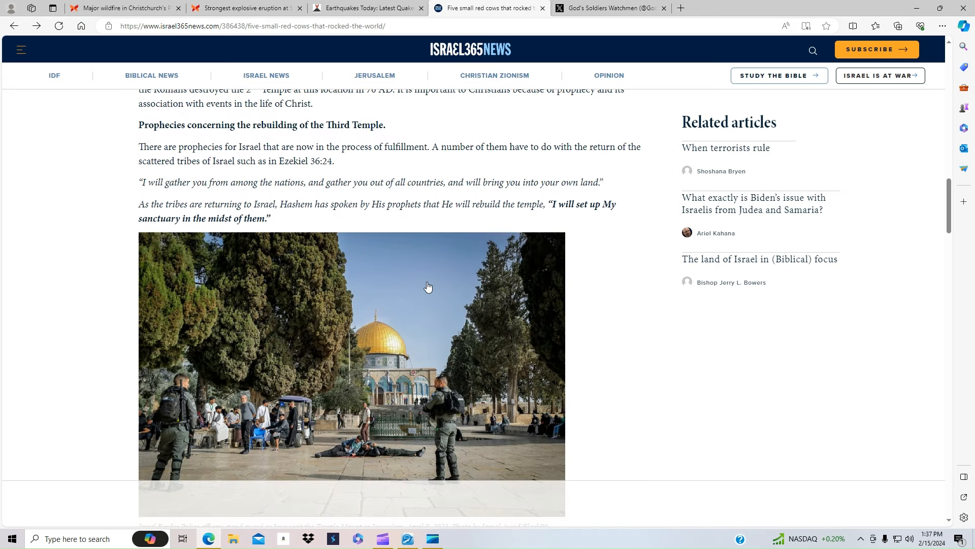
mouse_move(320, 213)
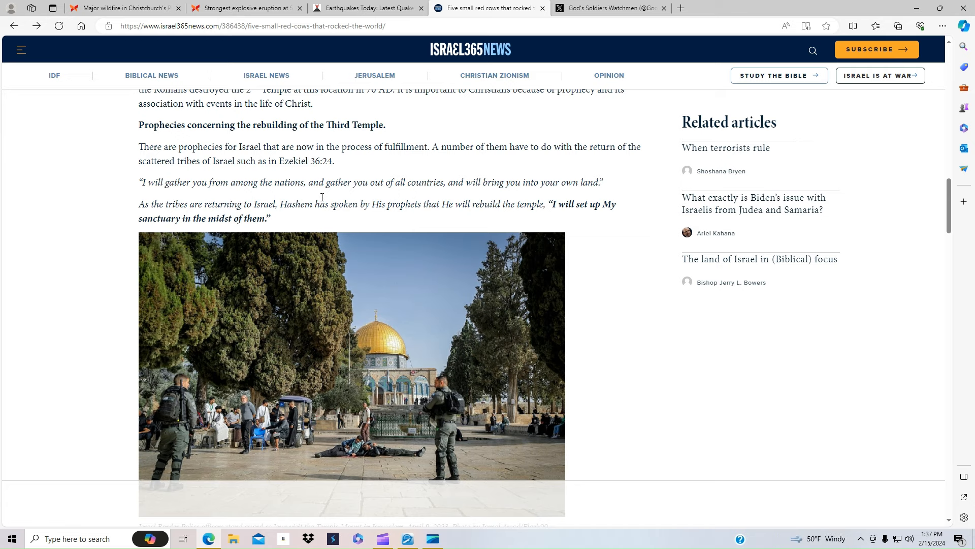
mouse_move(286, 250)
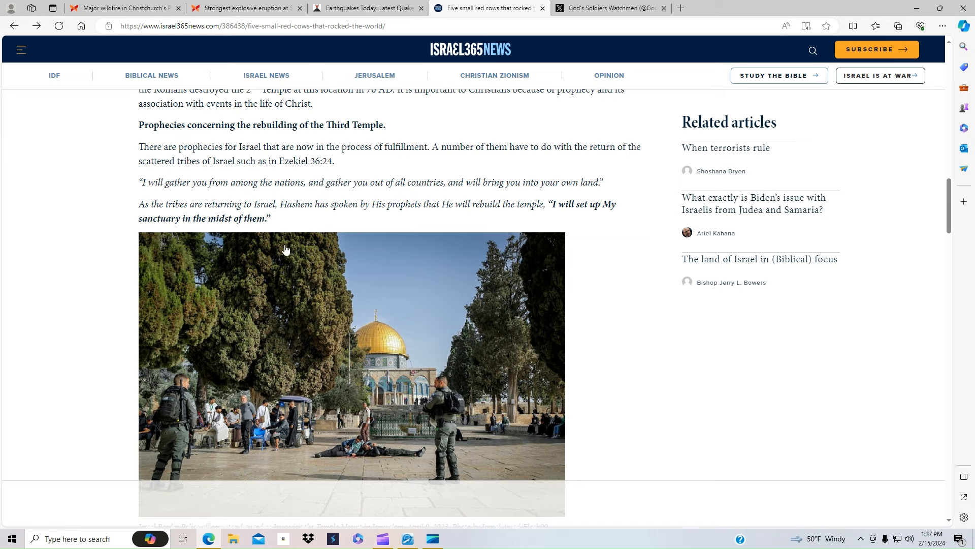
Read the Third Temple prophecies down to the temple model photo, then switch to God's Soldiers Watchmen on X
scroll(down, 3)
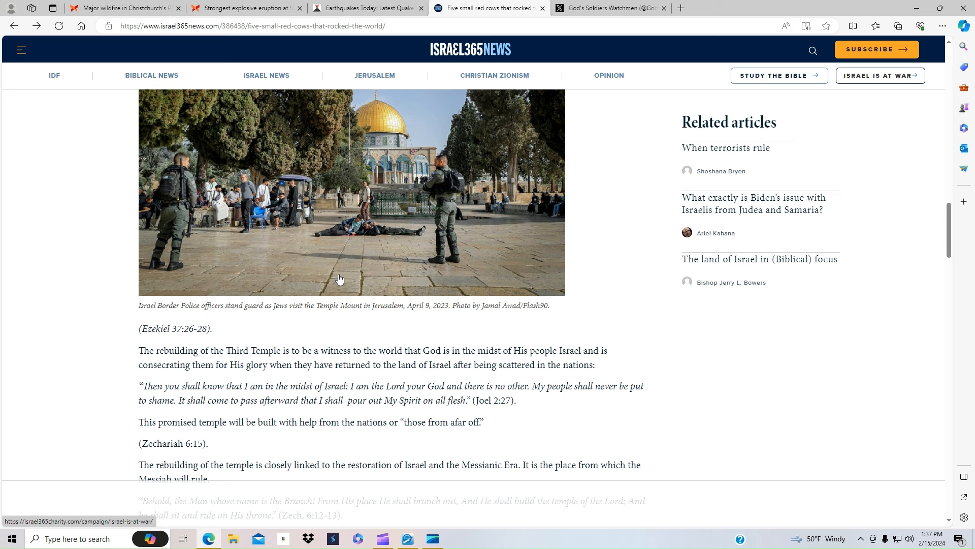
mouse_move(375, 298)
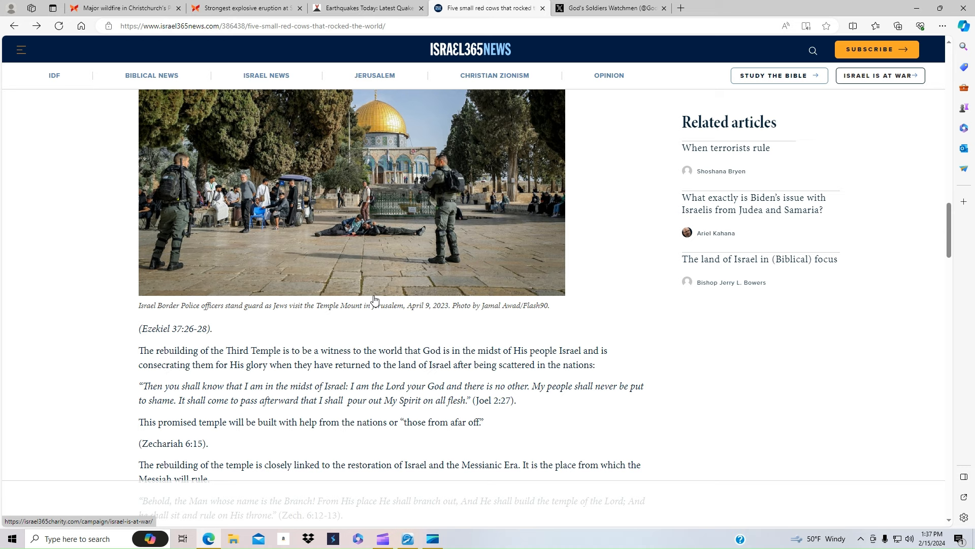
scroll(down, 3)
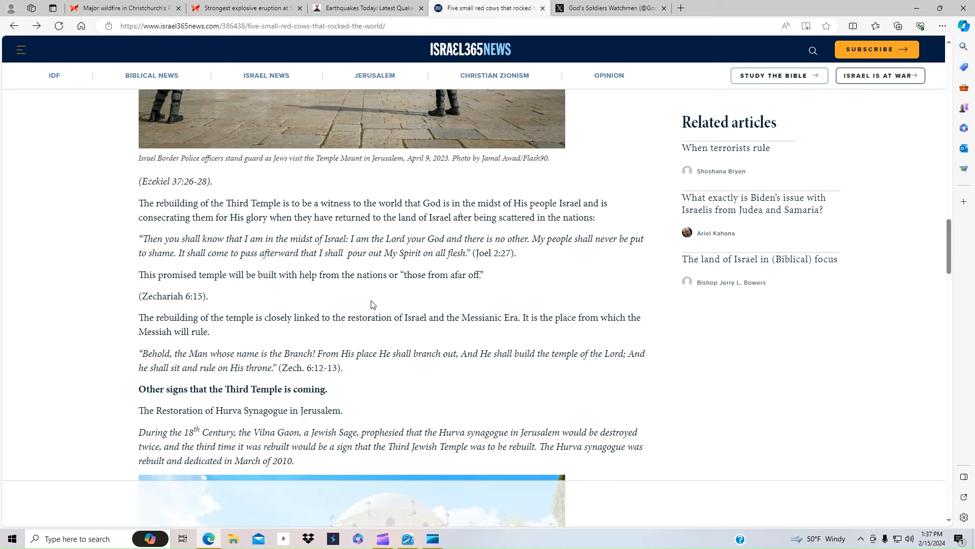
scroll(down, 3)
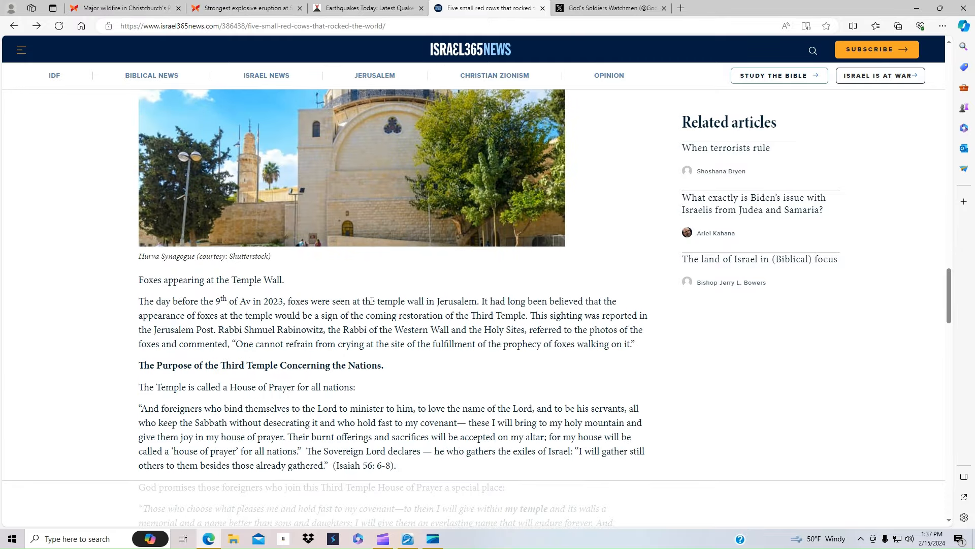
scroll(down, 3)
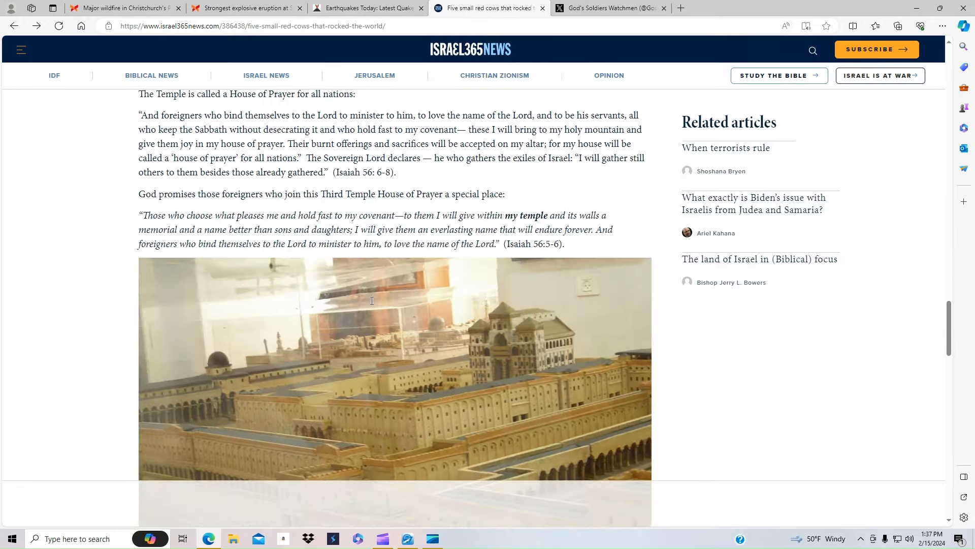
scroll(down, 3)
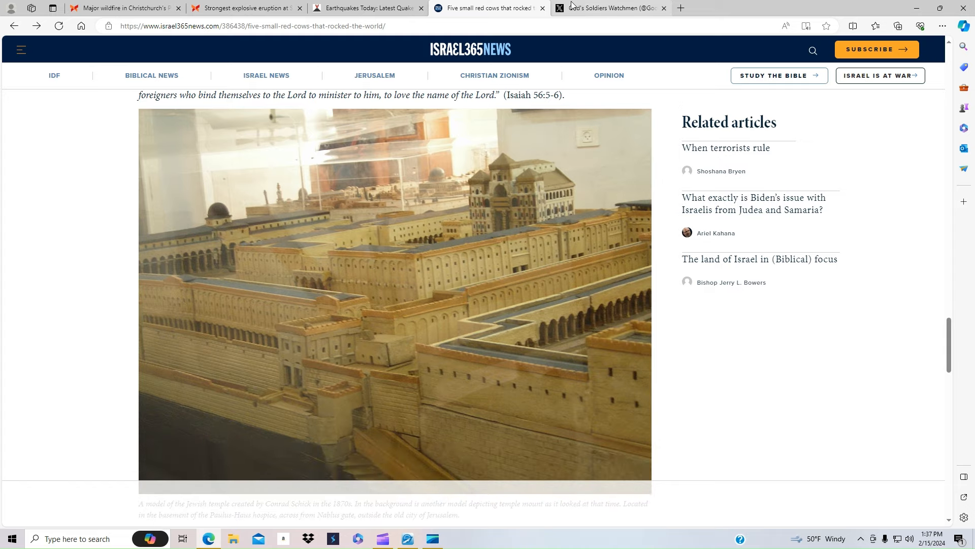
click(609, 8)
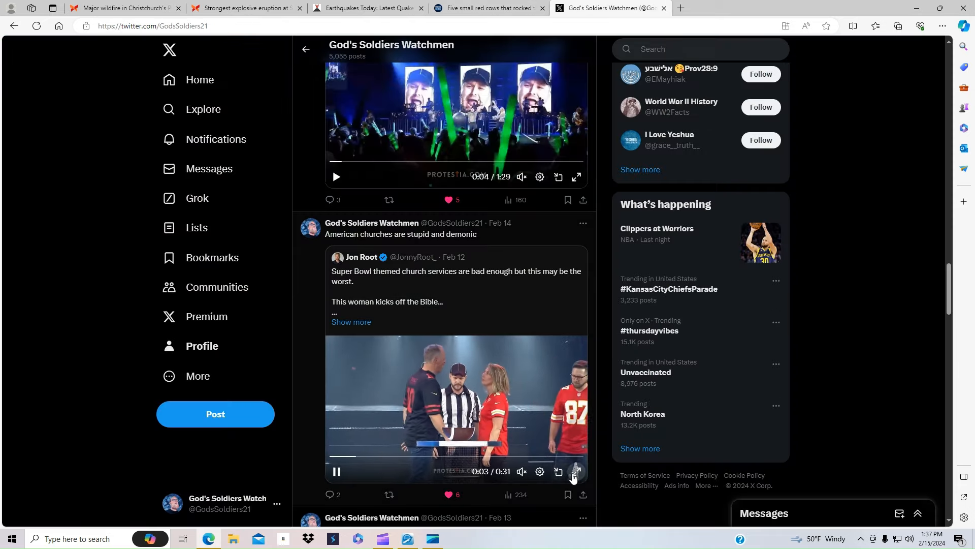
Play the quoted Super Bowl church-service video, then scroll to the Protestia worship-leader clip
click(577, 472)
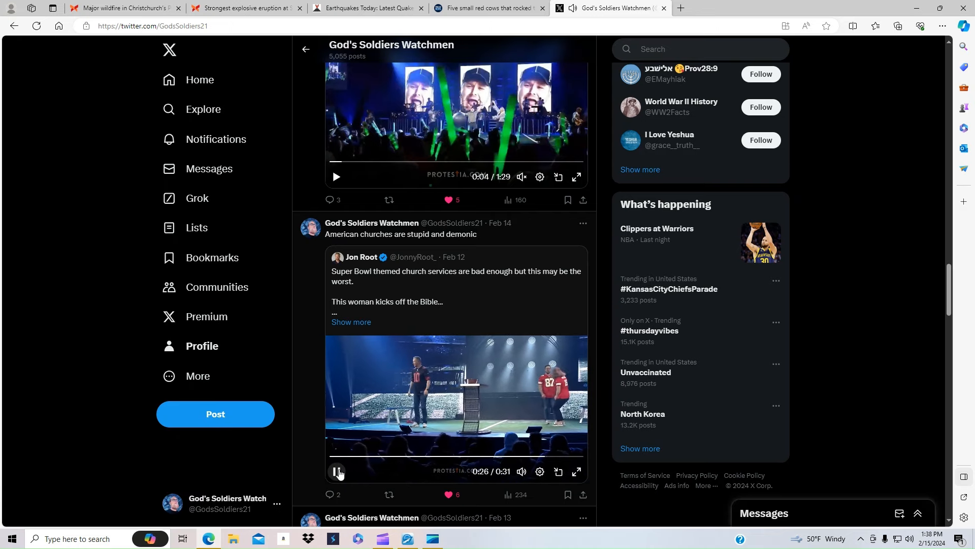
scroll(down, 3)
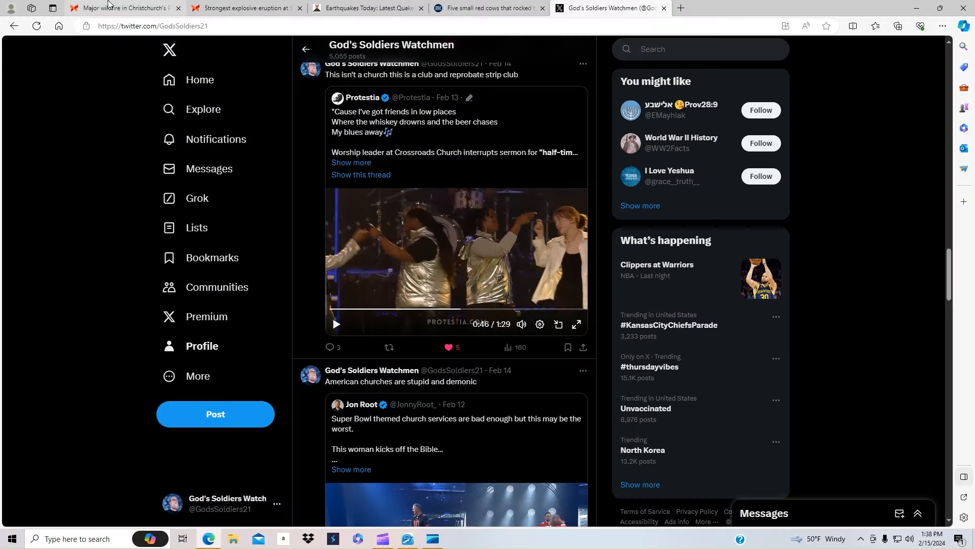
Switch to the Christchurch wildfire article and read down to its embedded Port Hills wildfire video
click(127, 8)
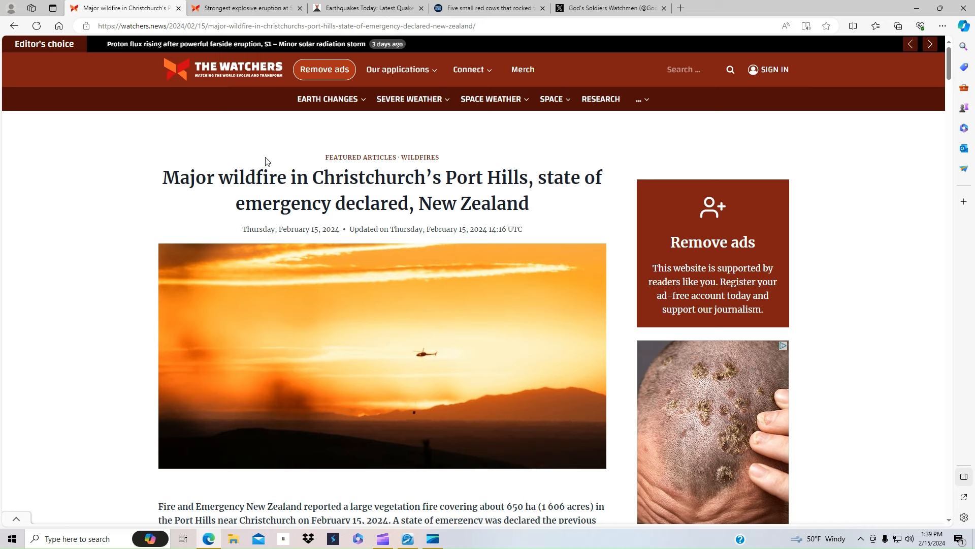
scroll(down, 3)
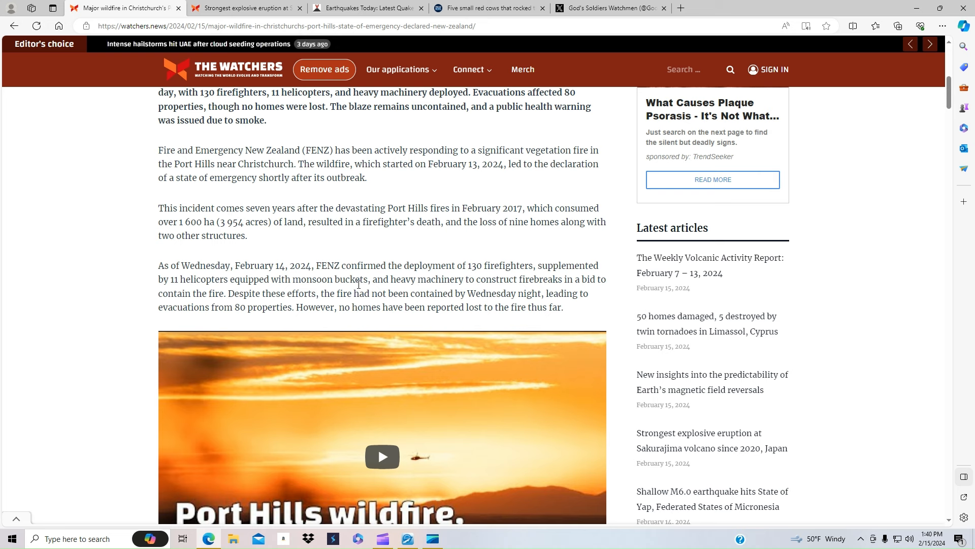
mouse_move(500, 481)
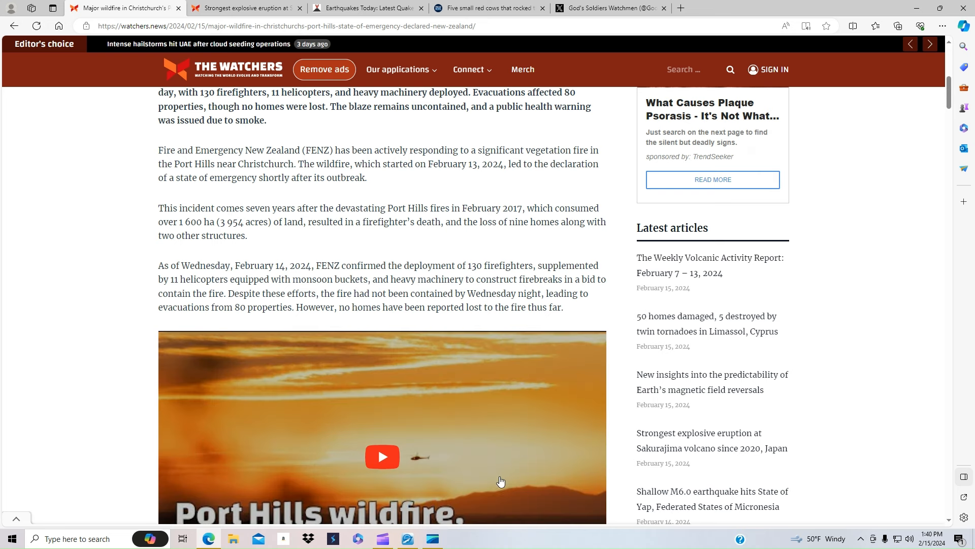